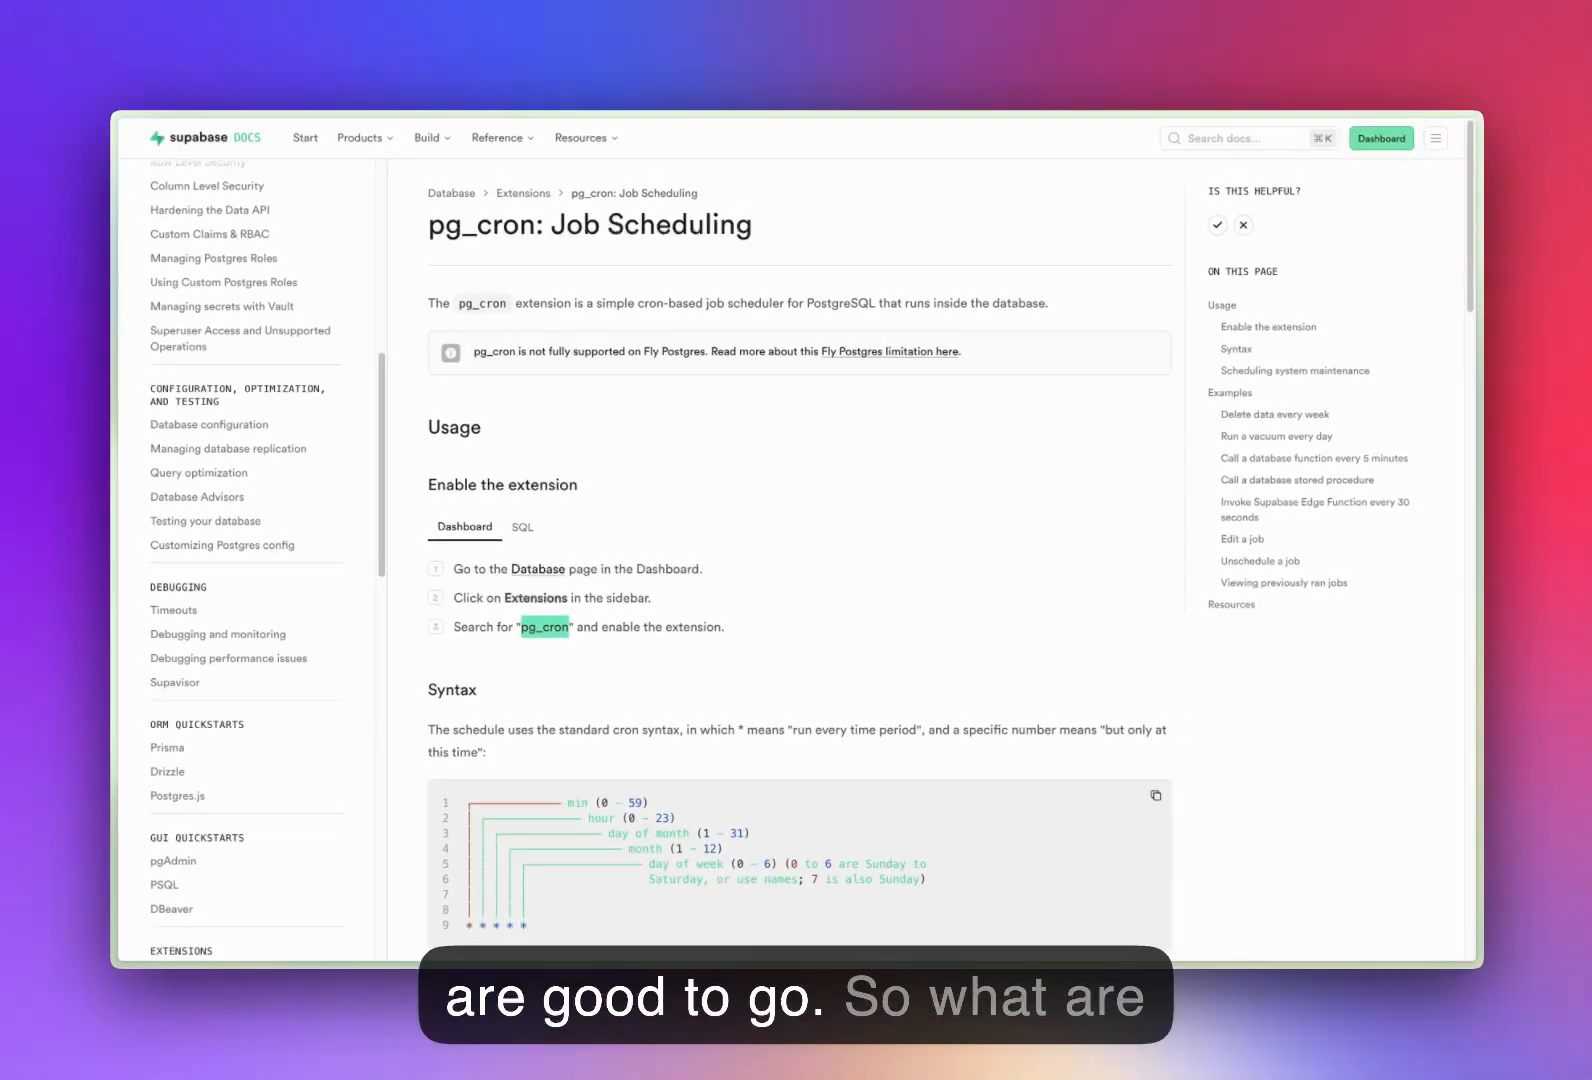
pyautogui.moveTo(785, 607)
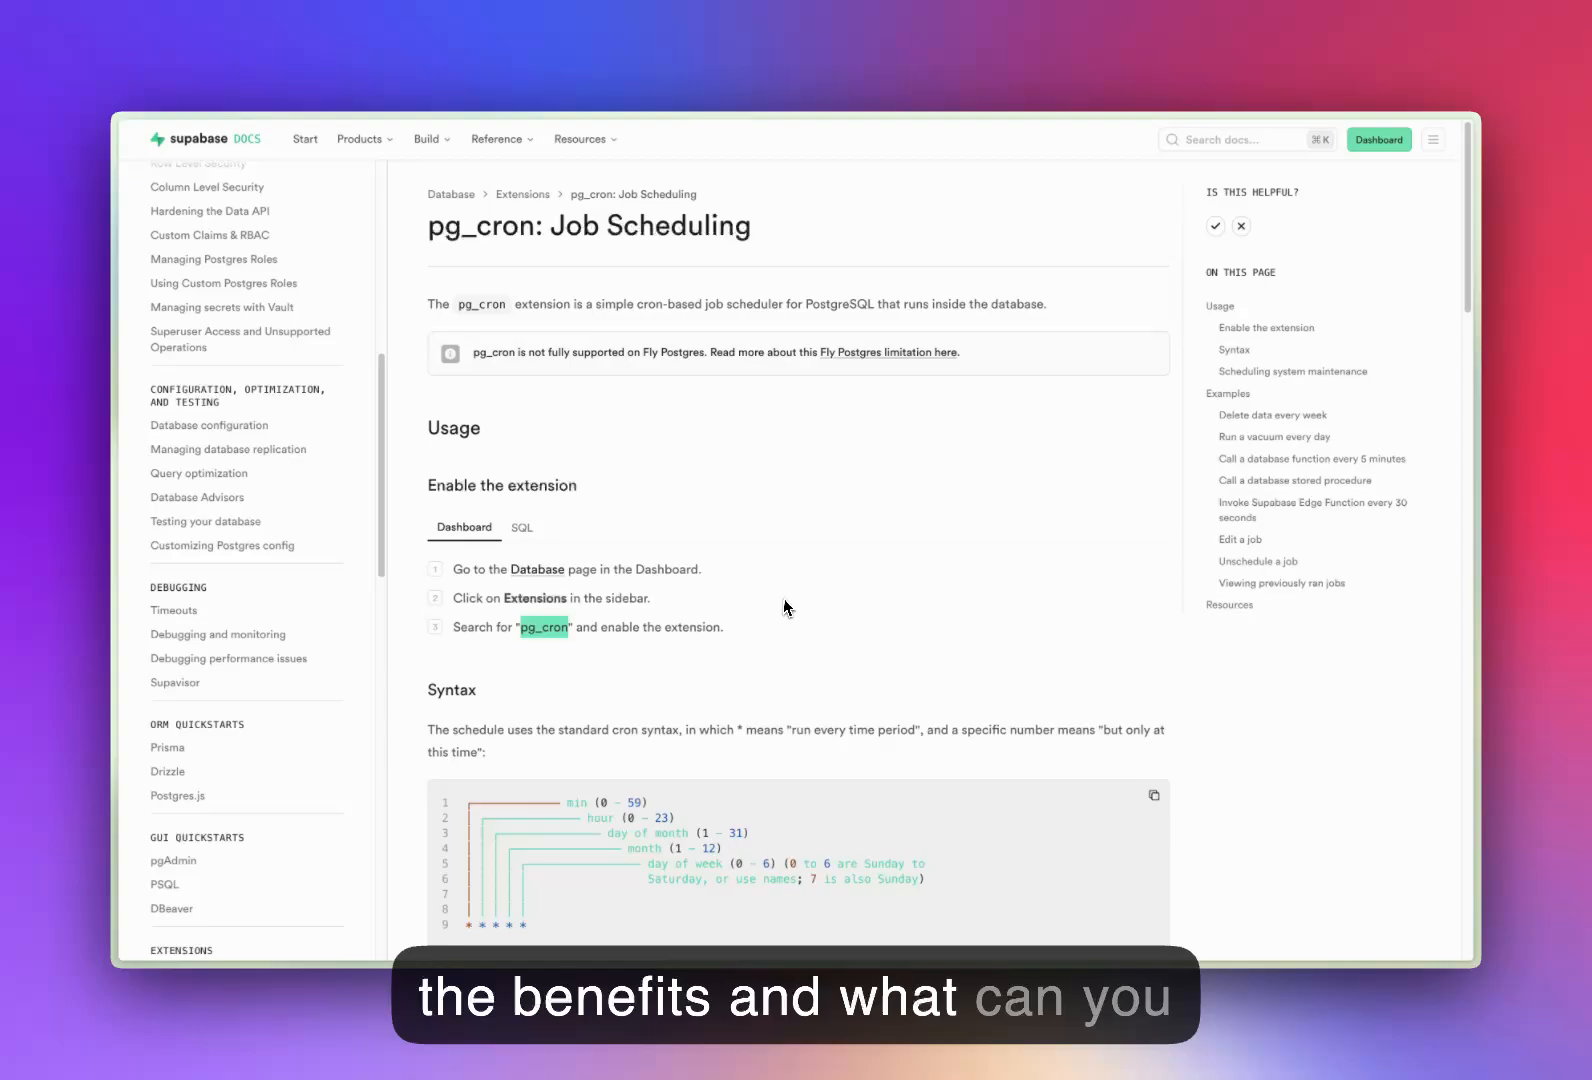
# - Scroll down the page, then switch to the Trigger.dev homepage about open source background jobs
pyautogui.scroll(-3)
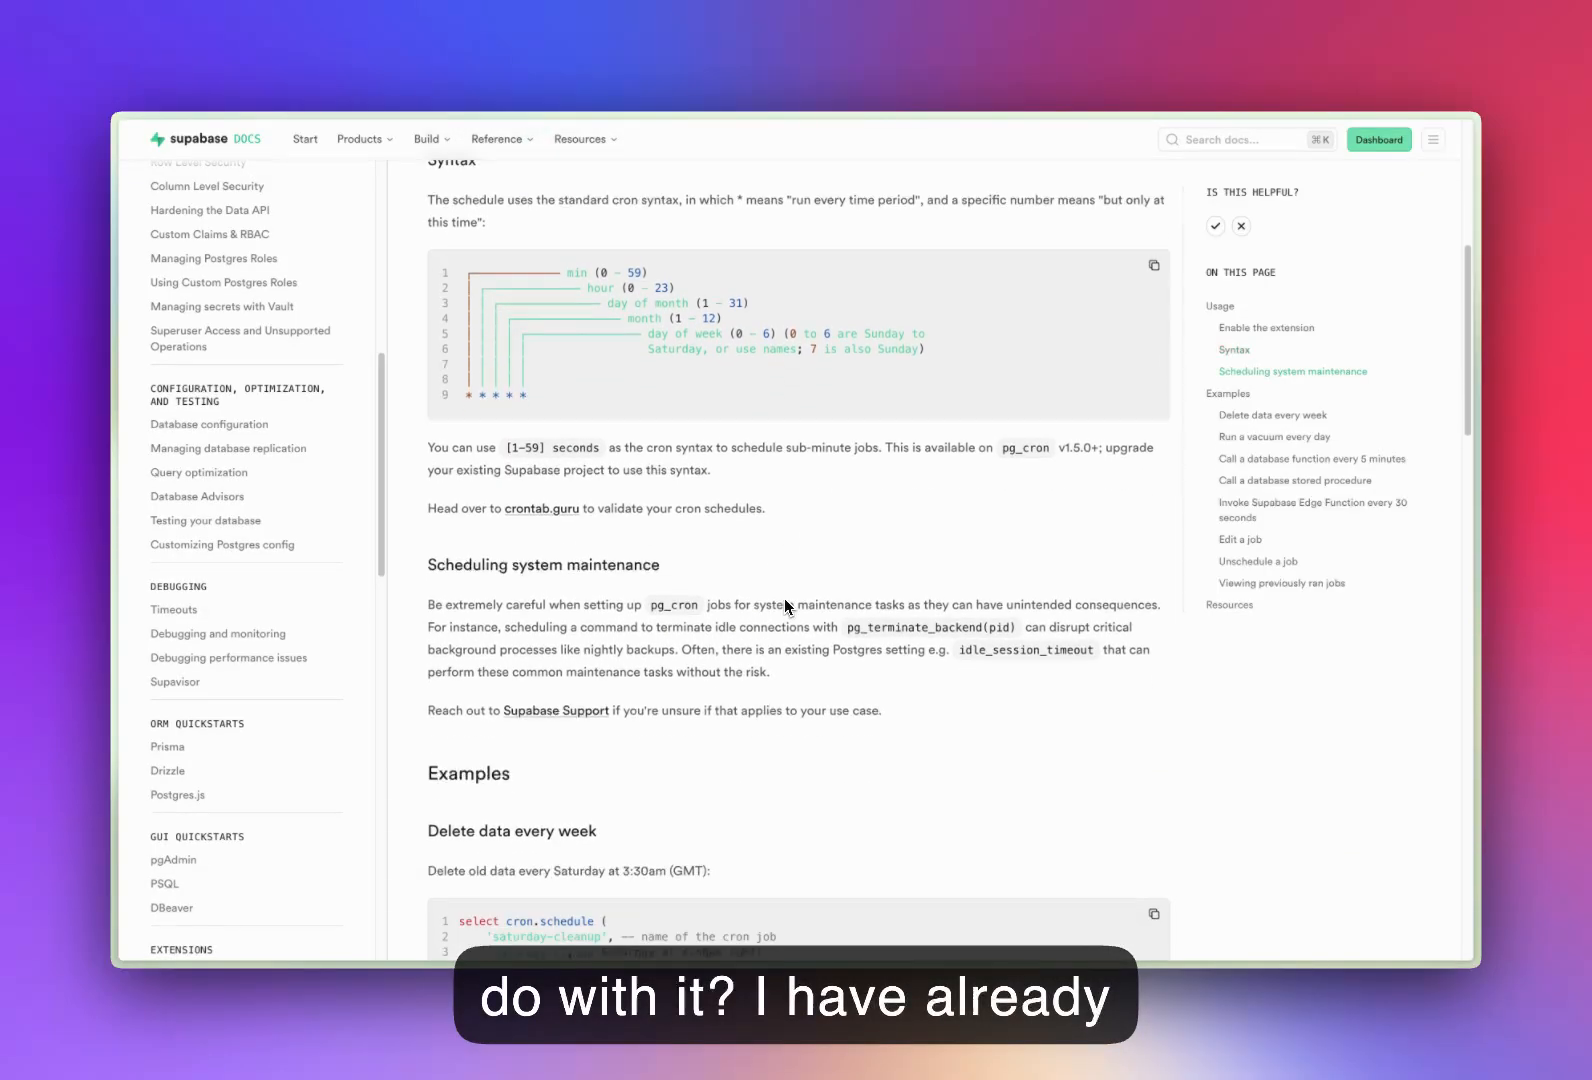
pyautogui.scroll(-3)
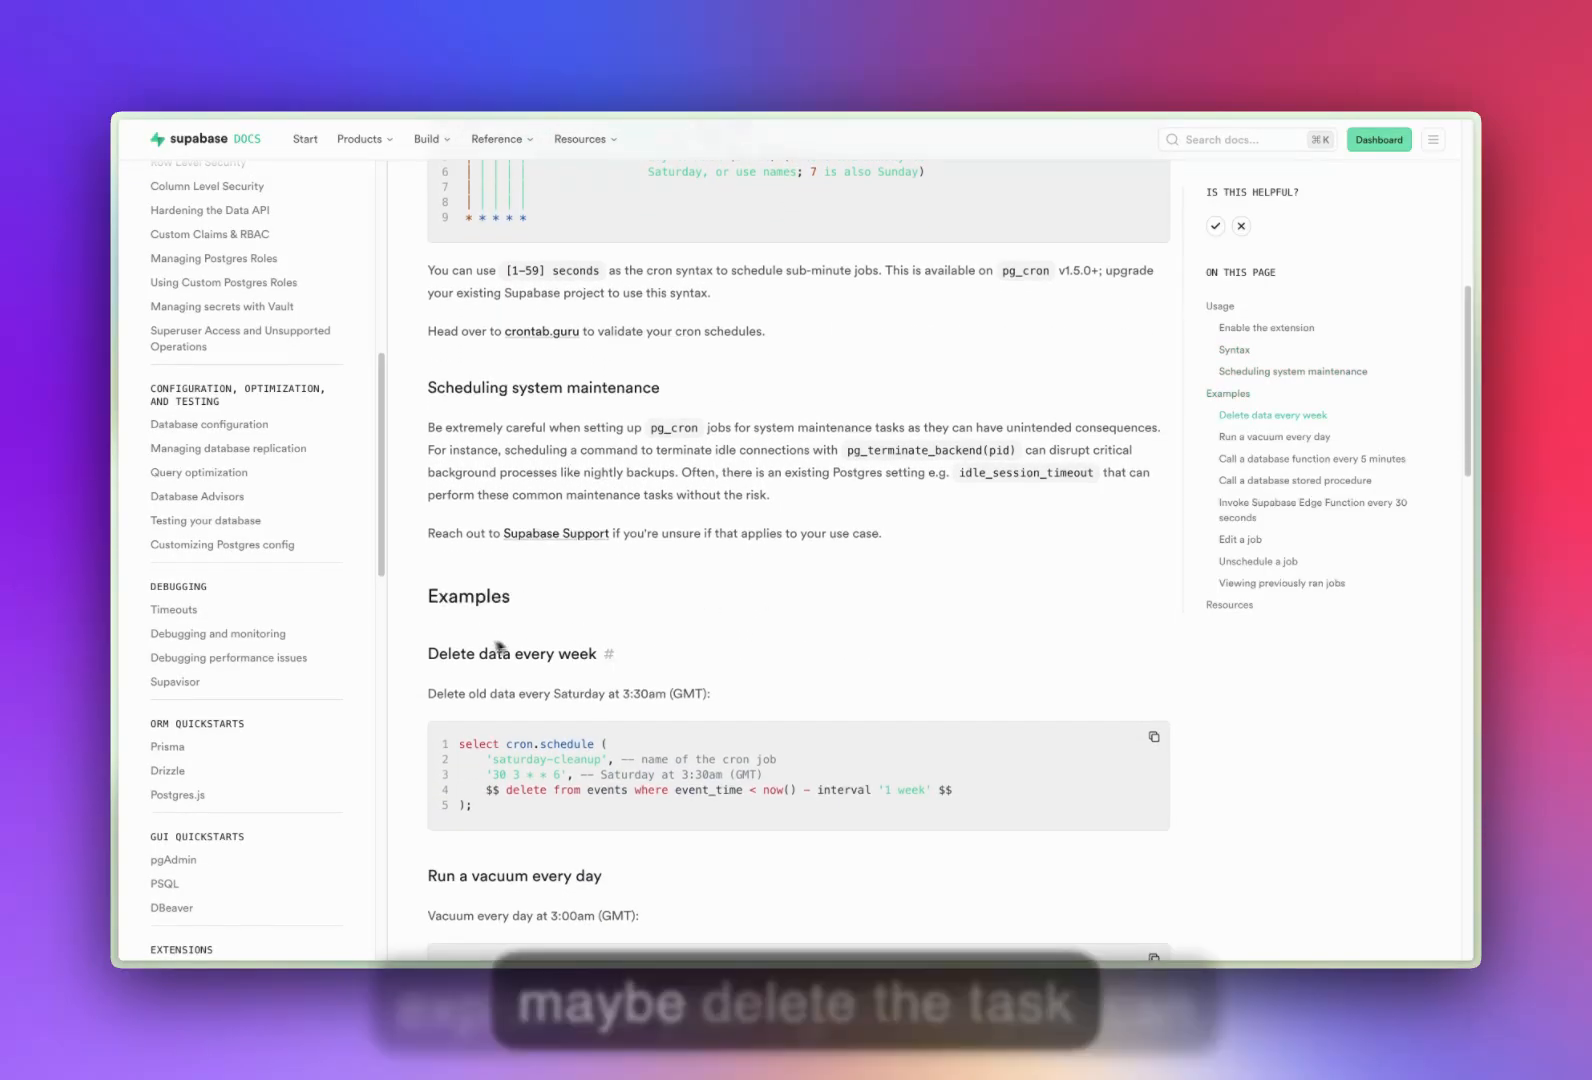
pyautogui.scroll(-3)
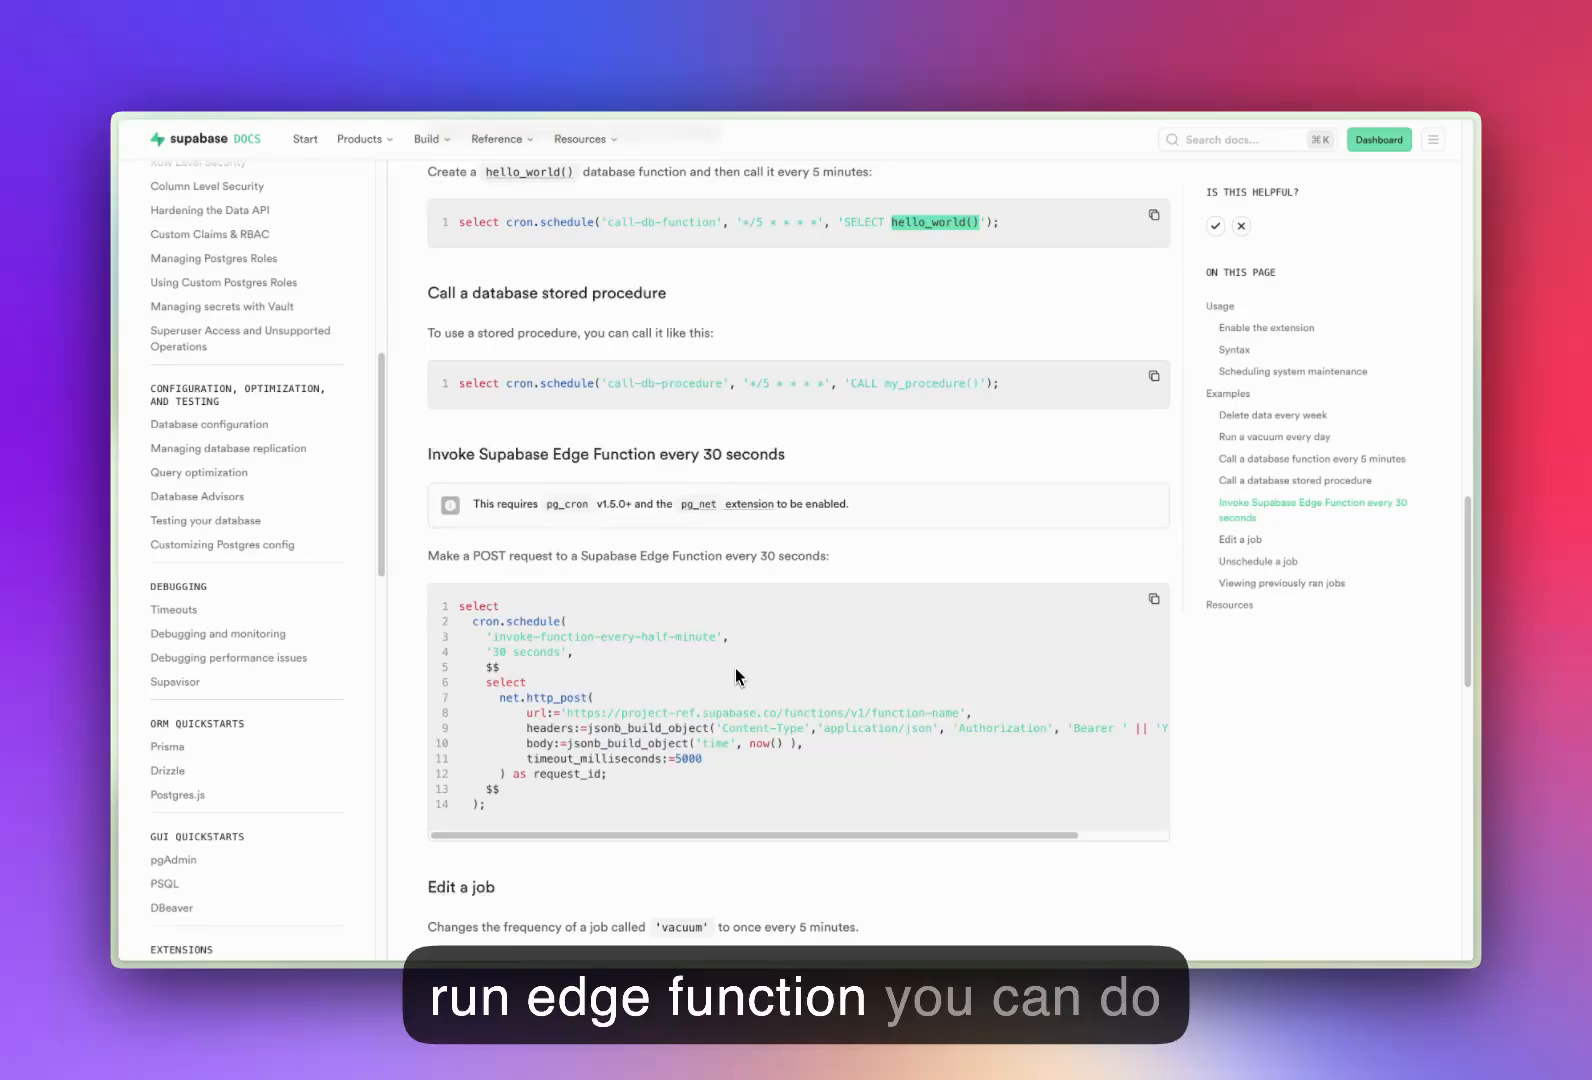
pyautogui.scroll(-3)
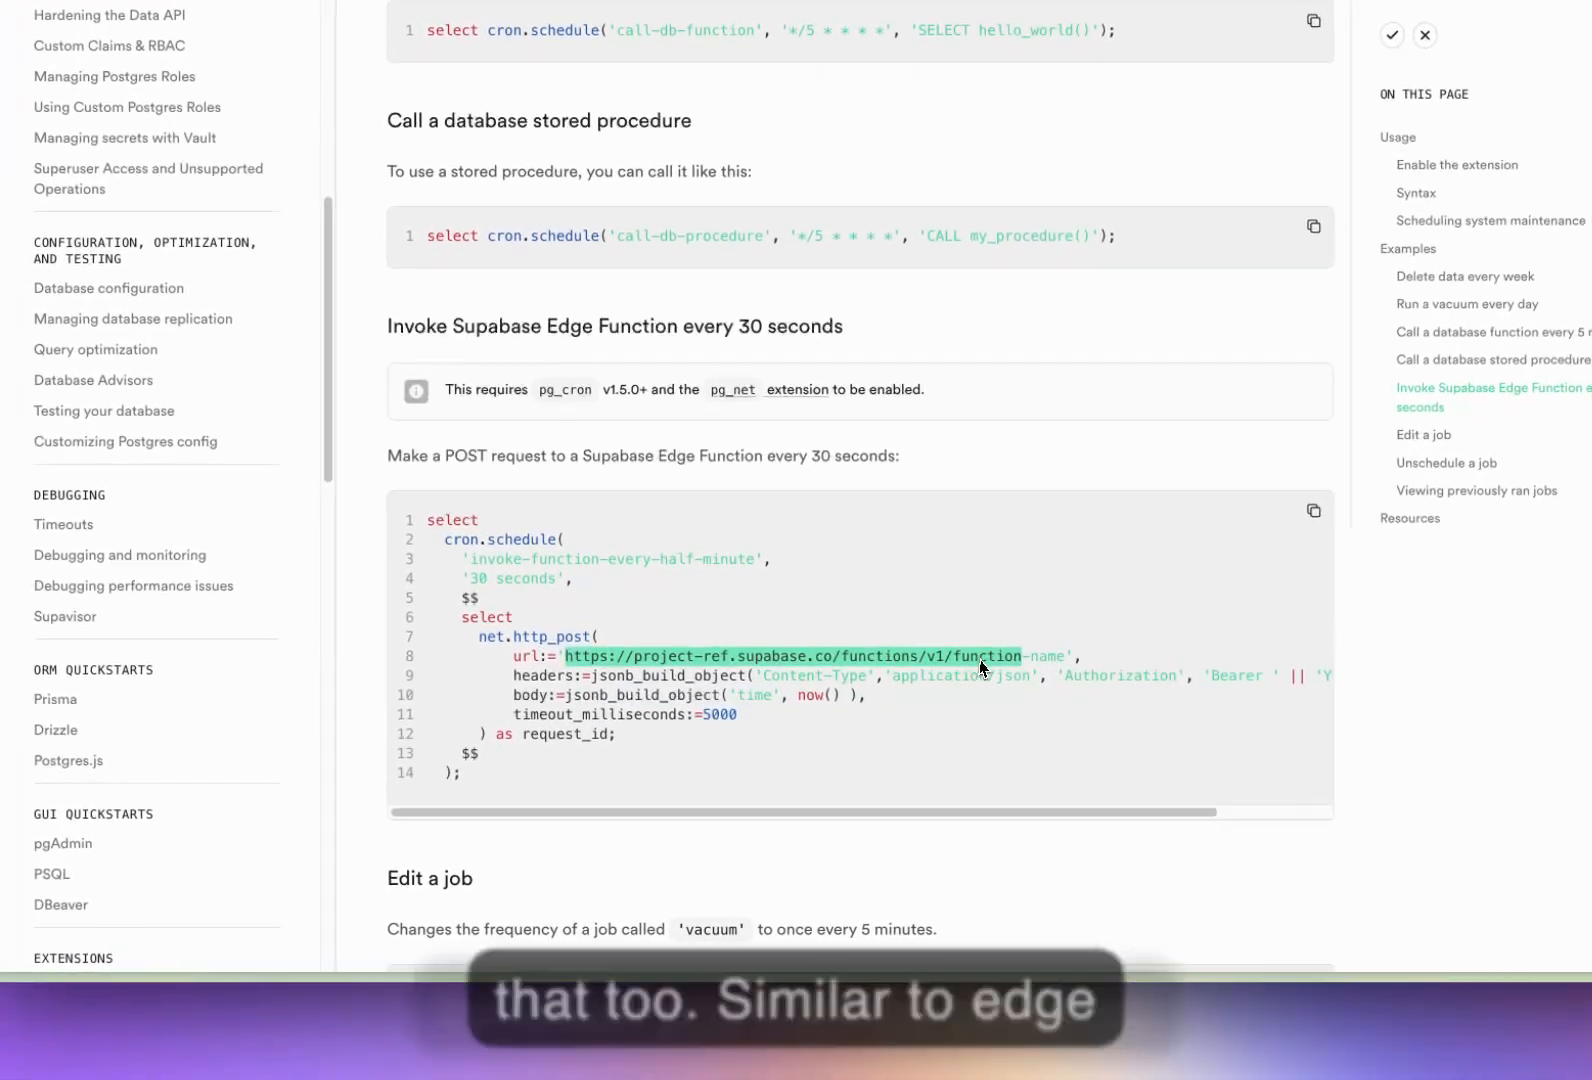
pyautogui.scroll(-3)
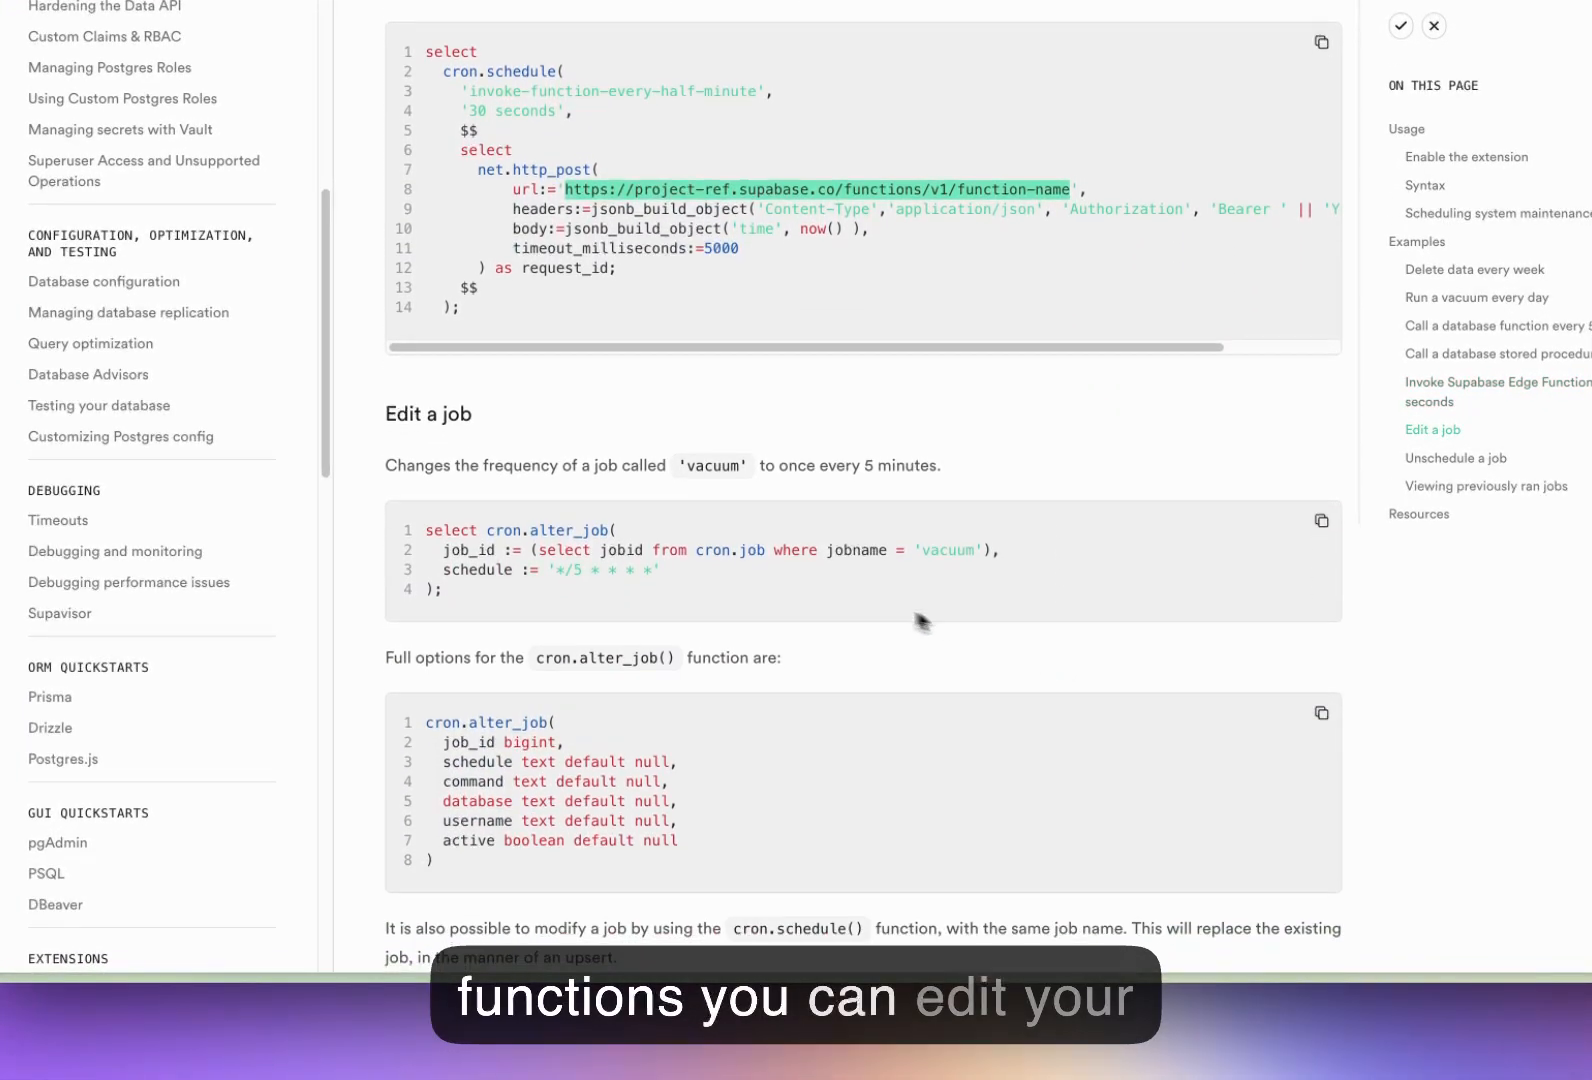
pyautogui.scroll(-3)
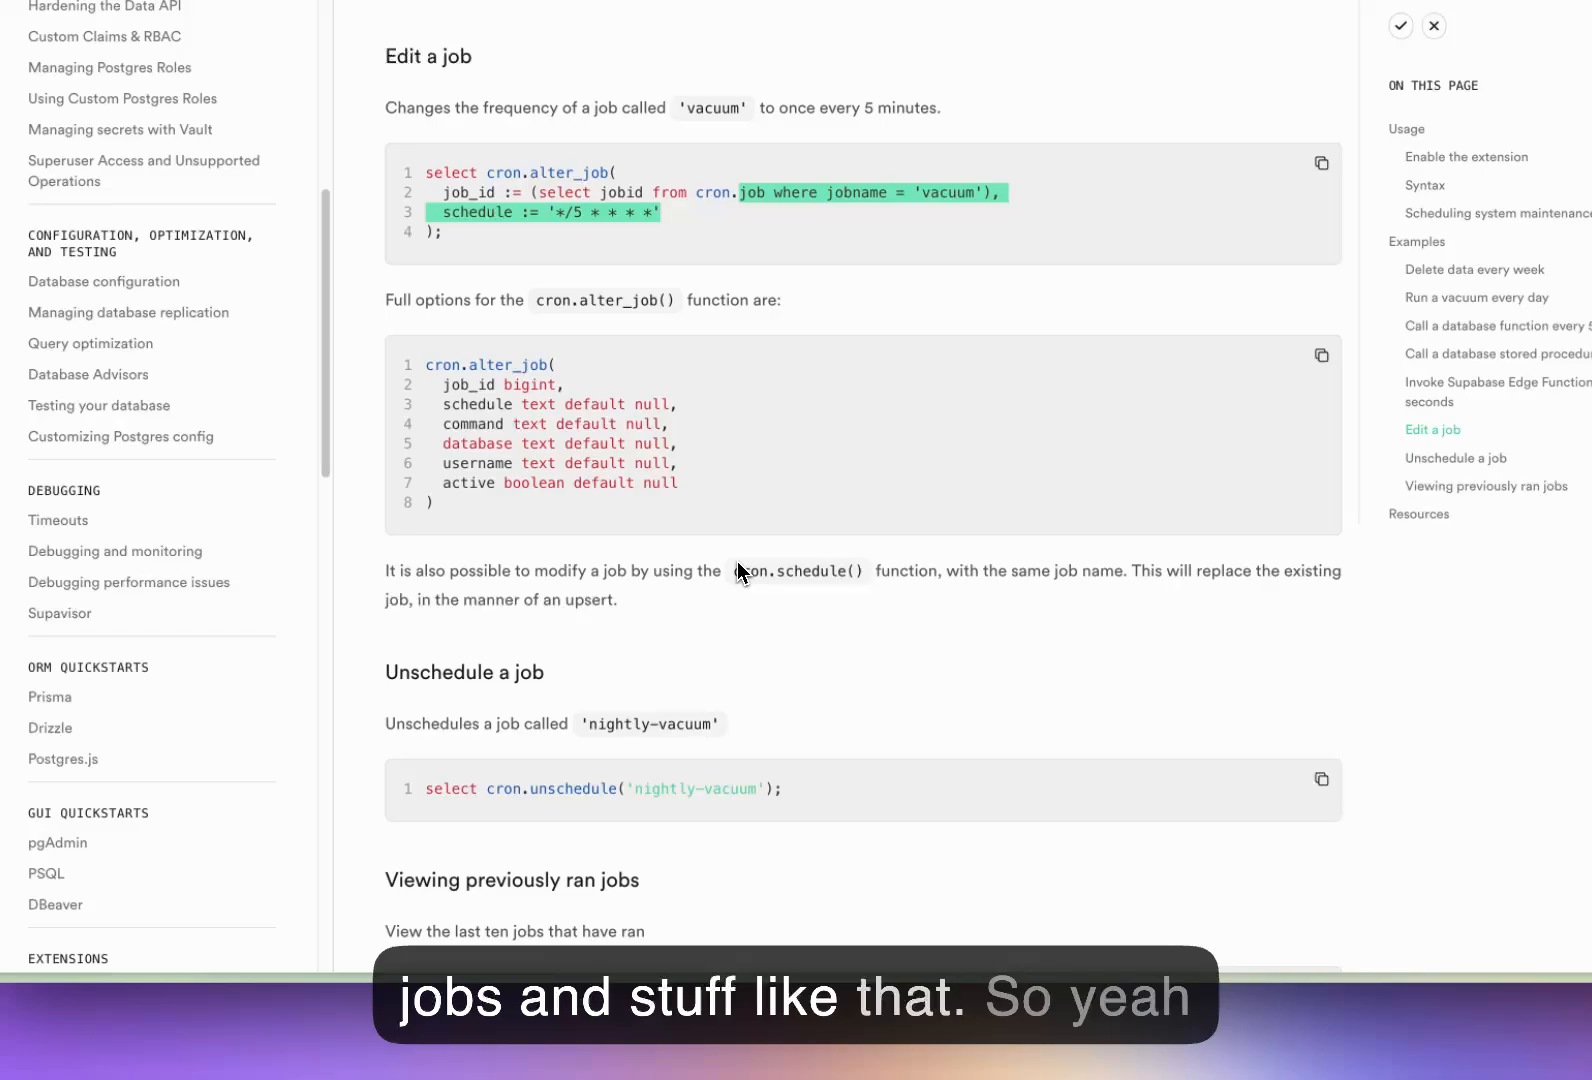
pyautogui.scroll(-3)
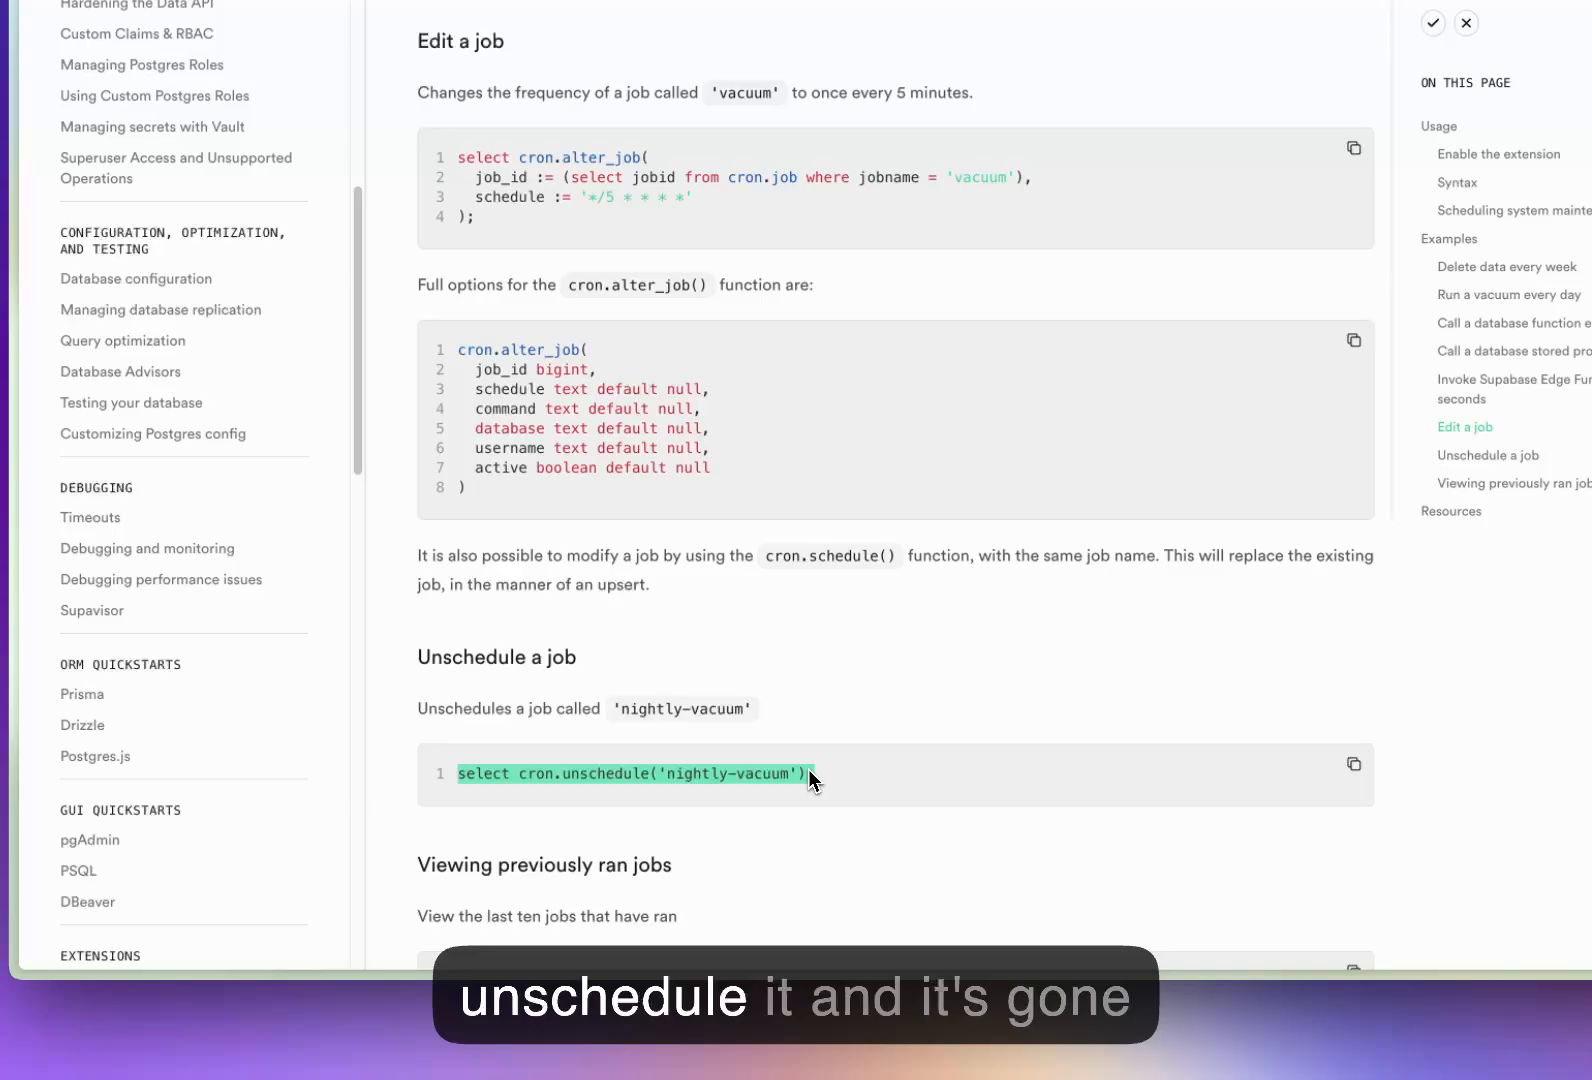
pyautogui.scroll(-3)
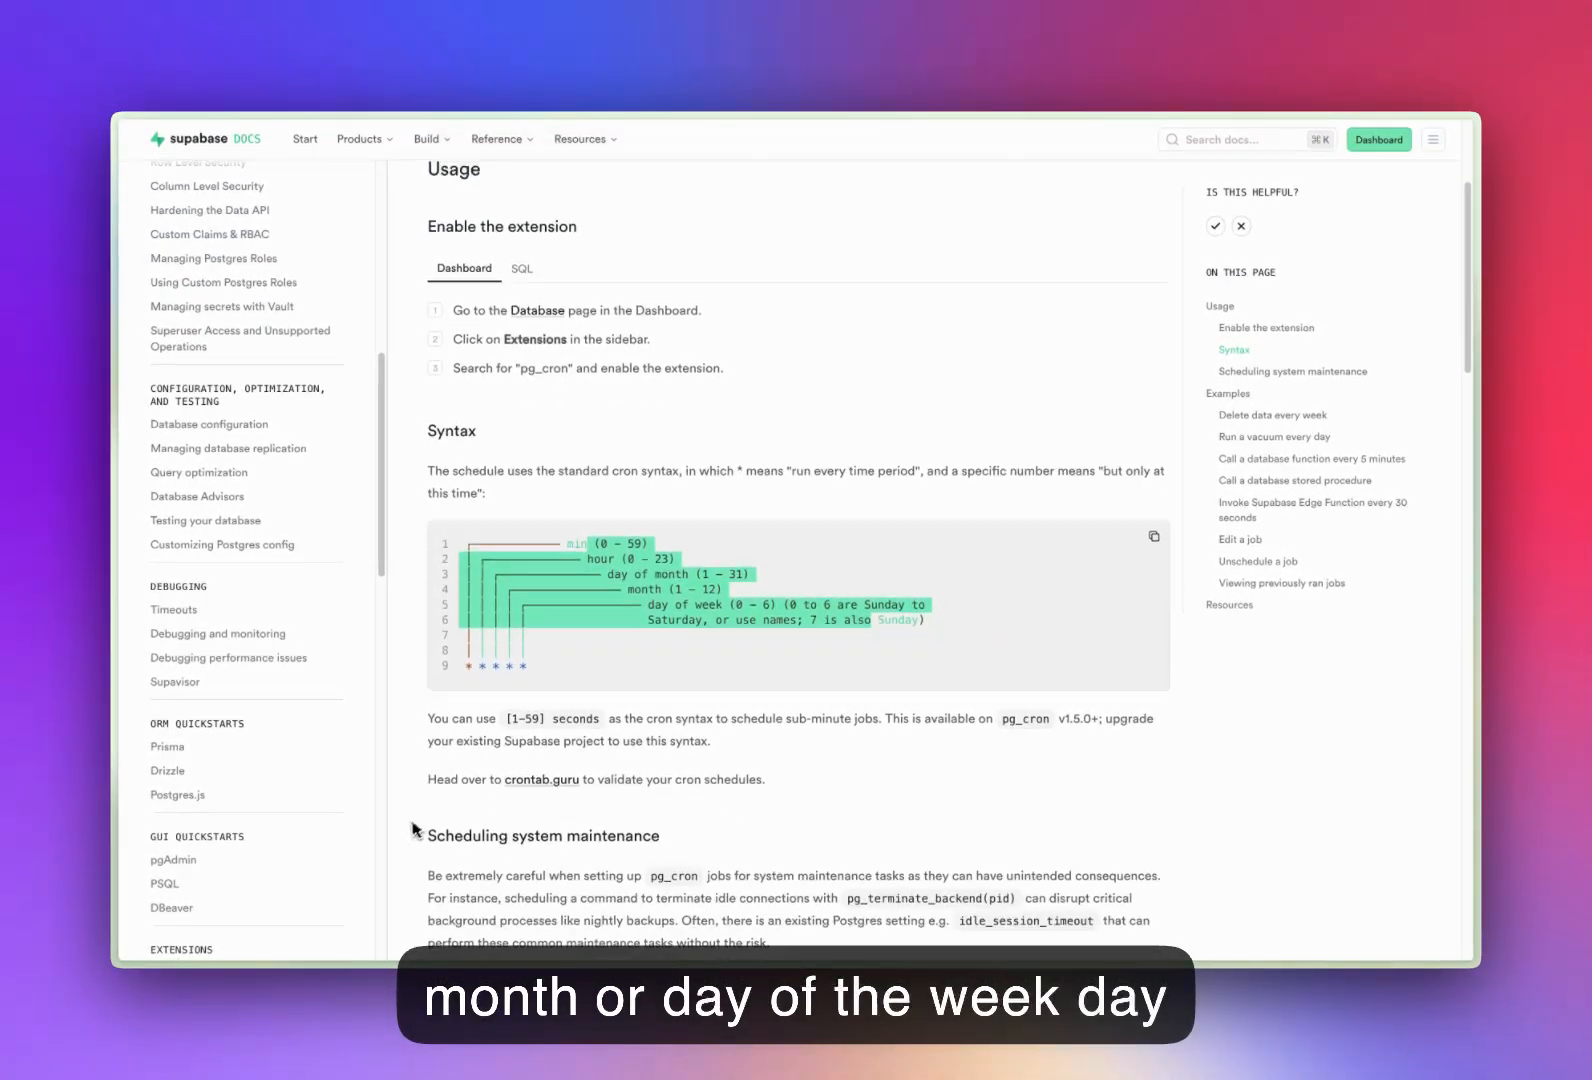
pyautogui.scroll(-3)
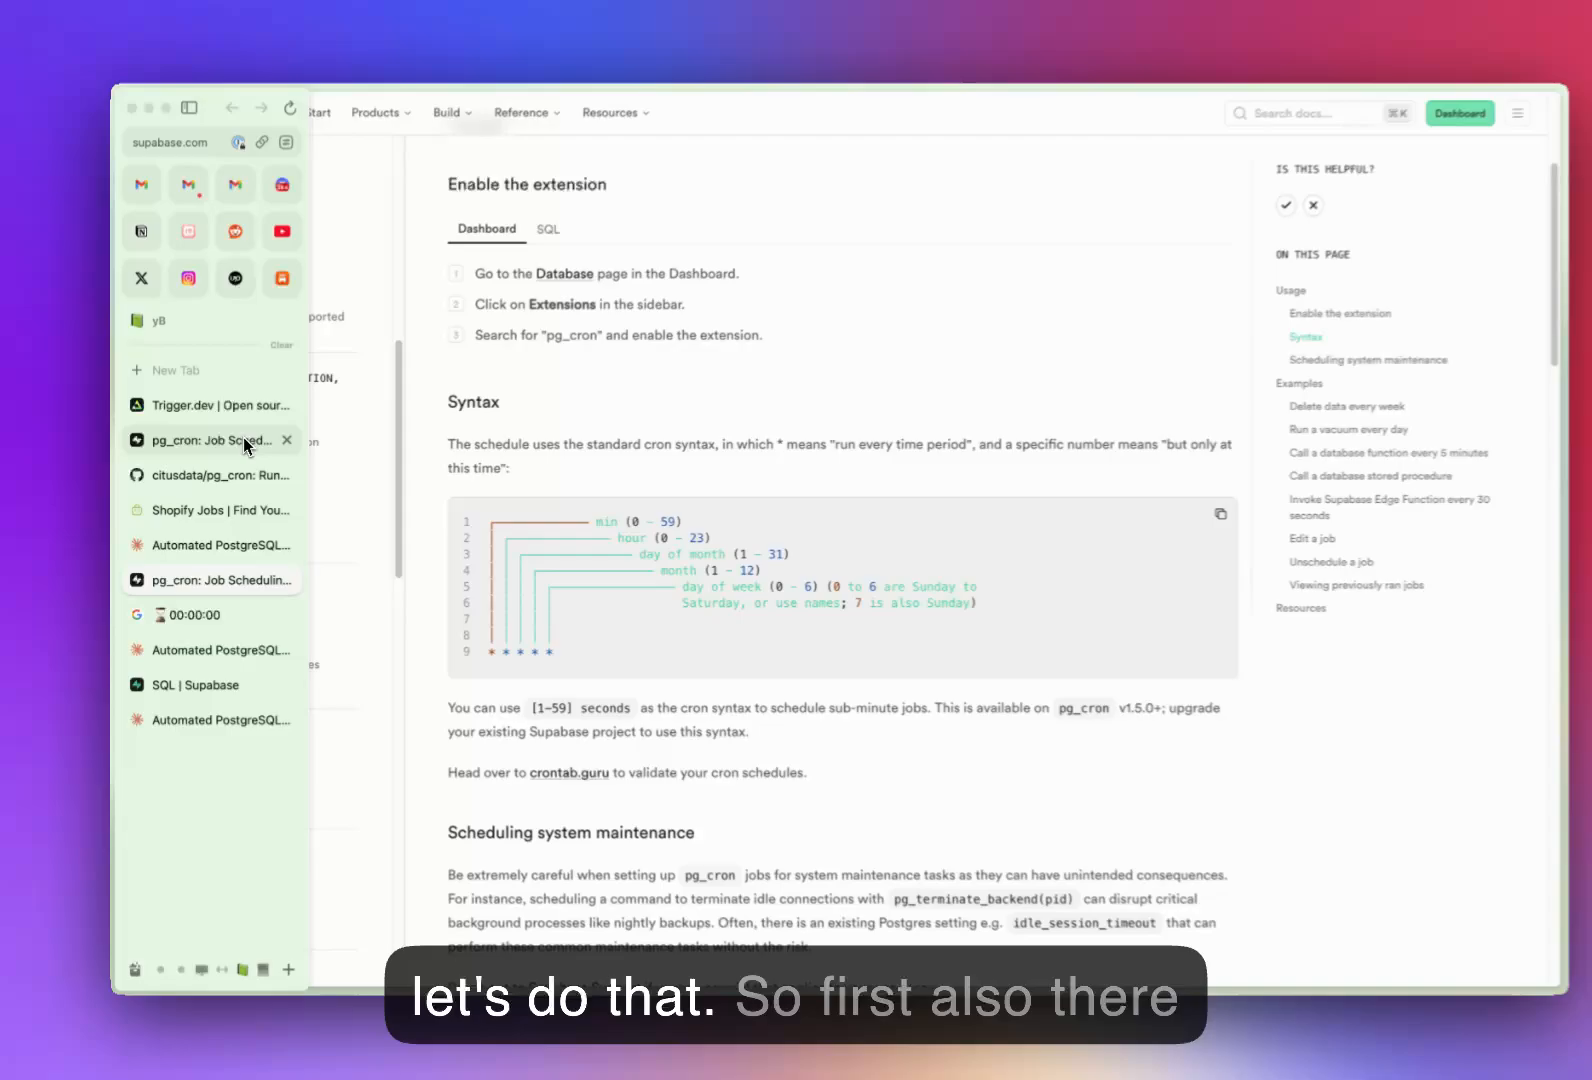
pyautogui.click(221, 404)
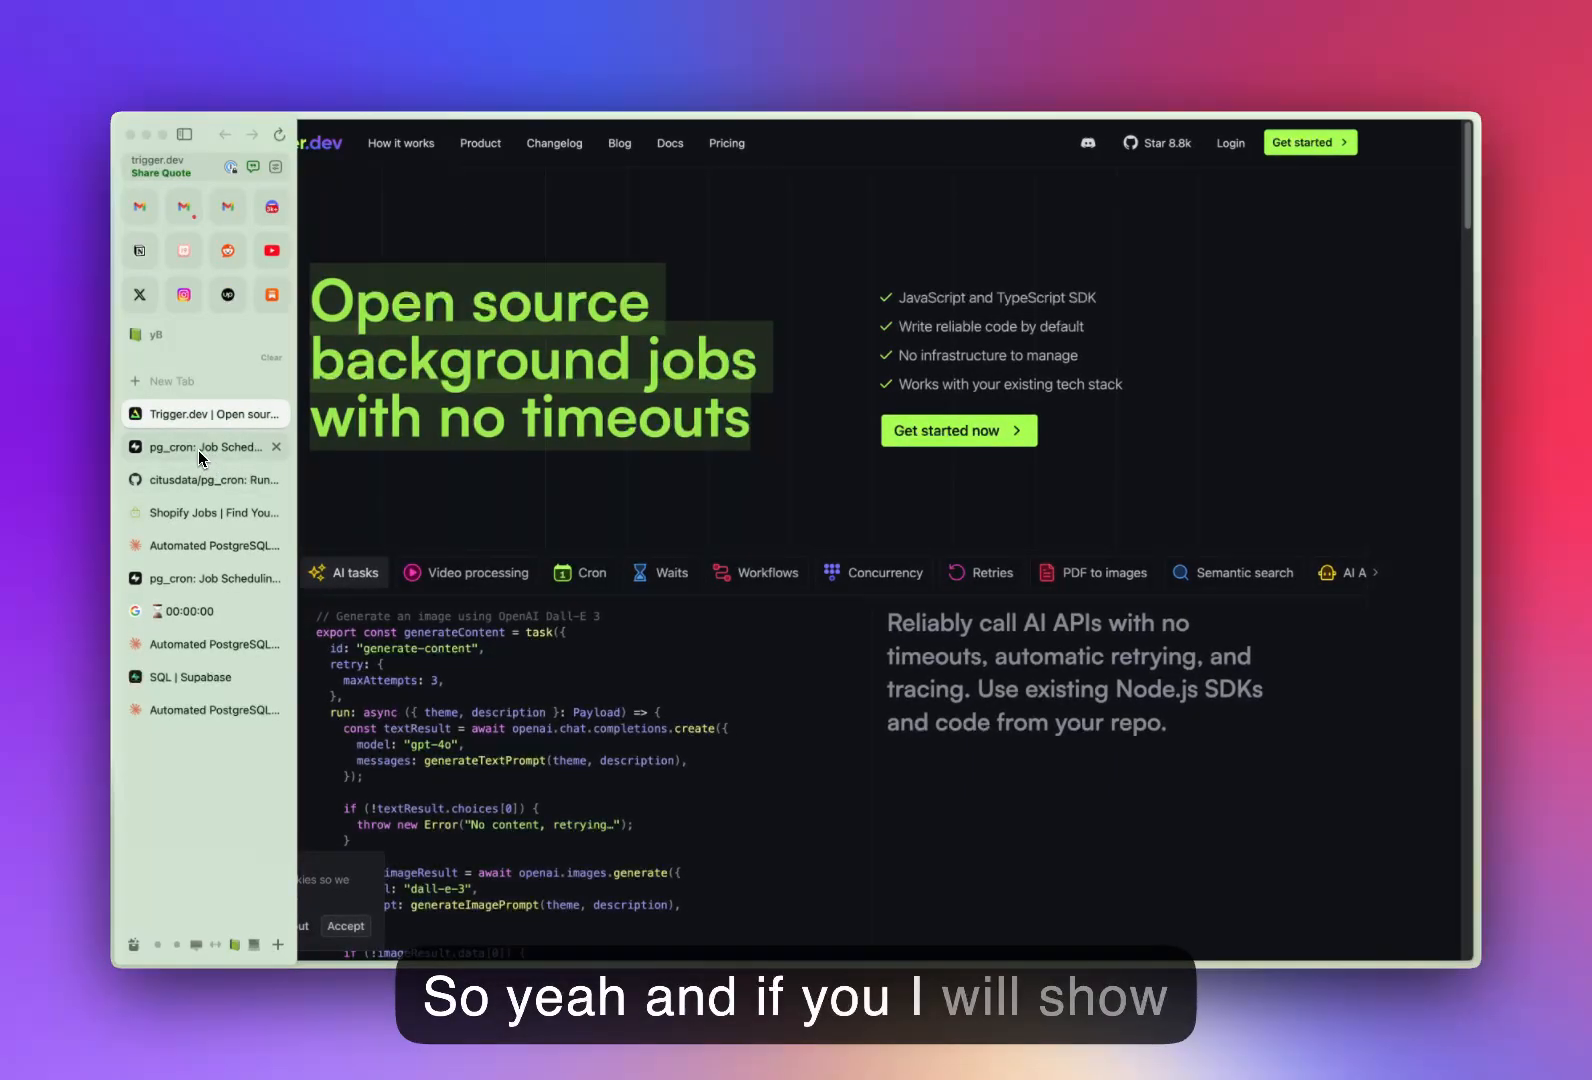
pyautogui.moveTo(219, 463)
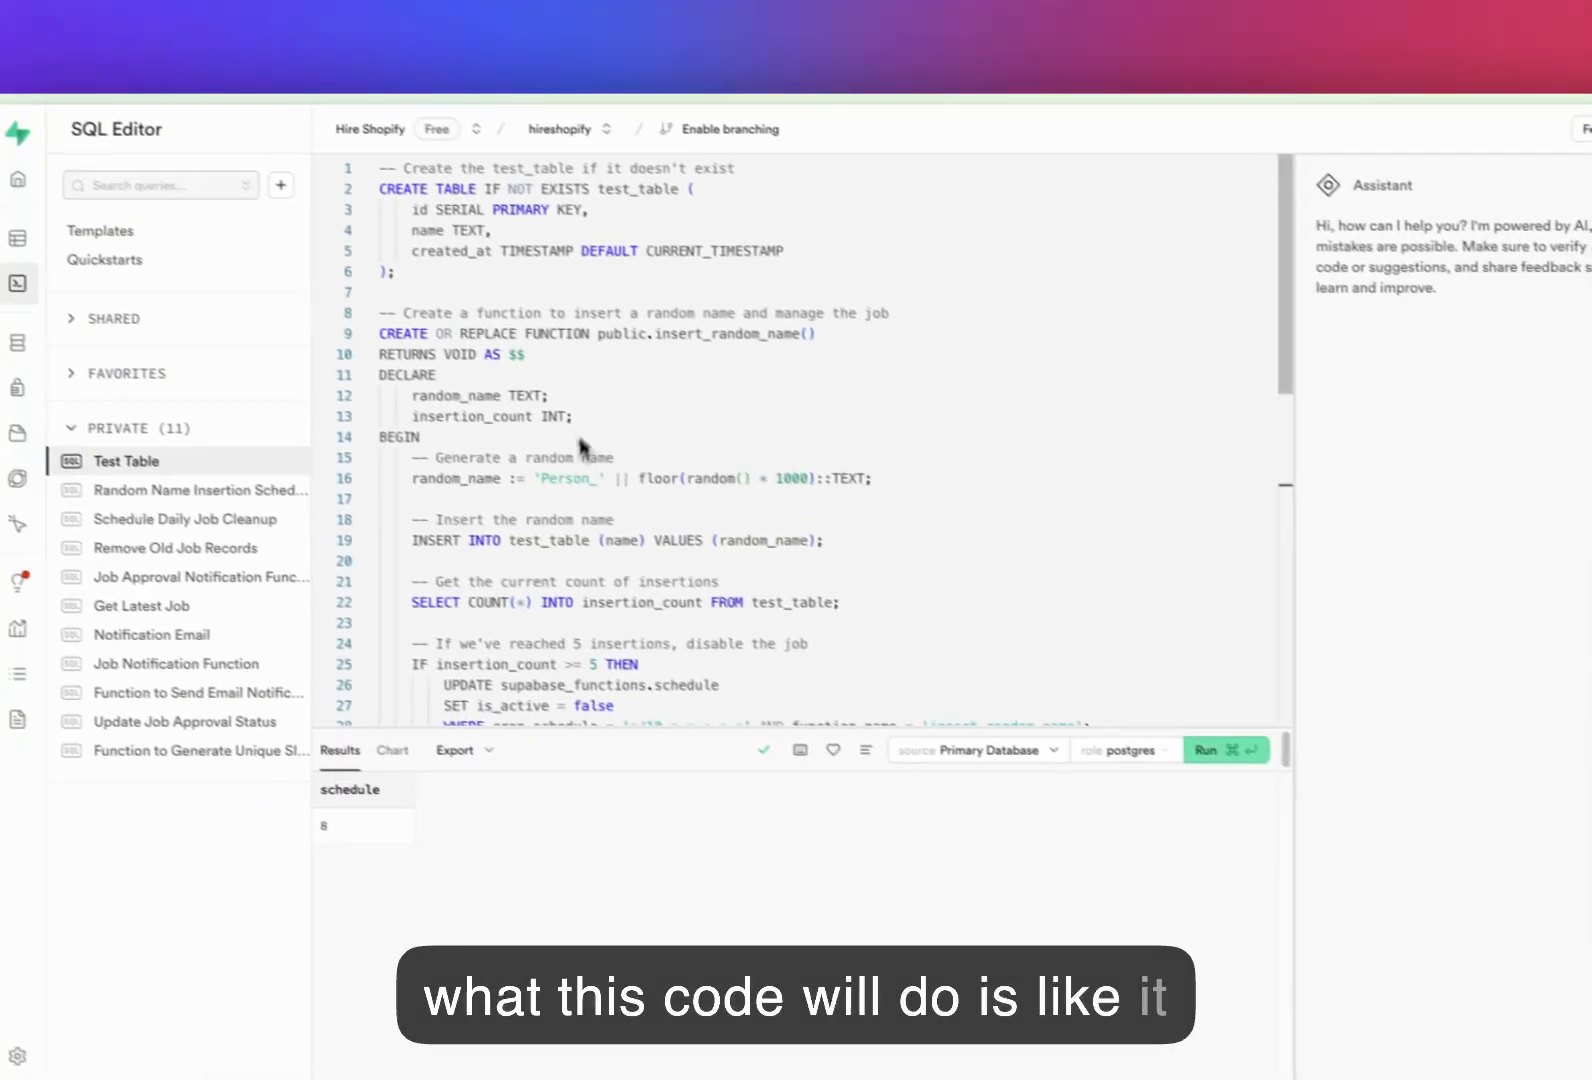
# - Bring up the Test Table SQL script that creates test_table and the random-name insert function
pyautogui.moveTo(492, 206); pyautogui.dragTo(729, 206)
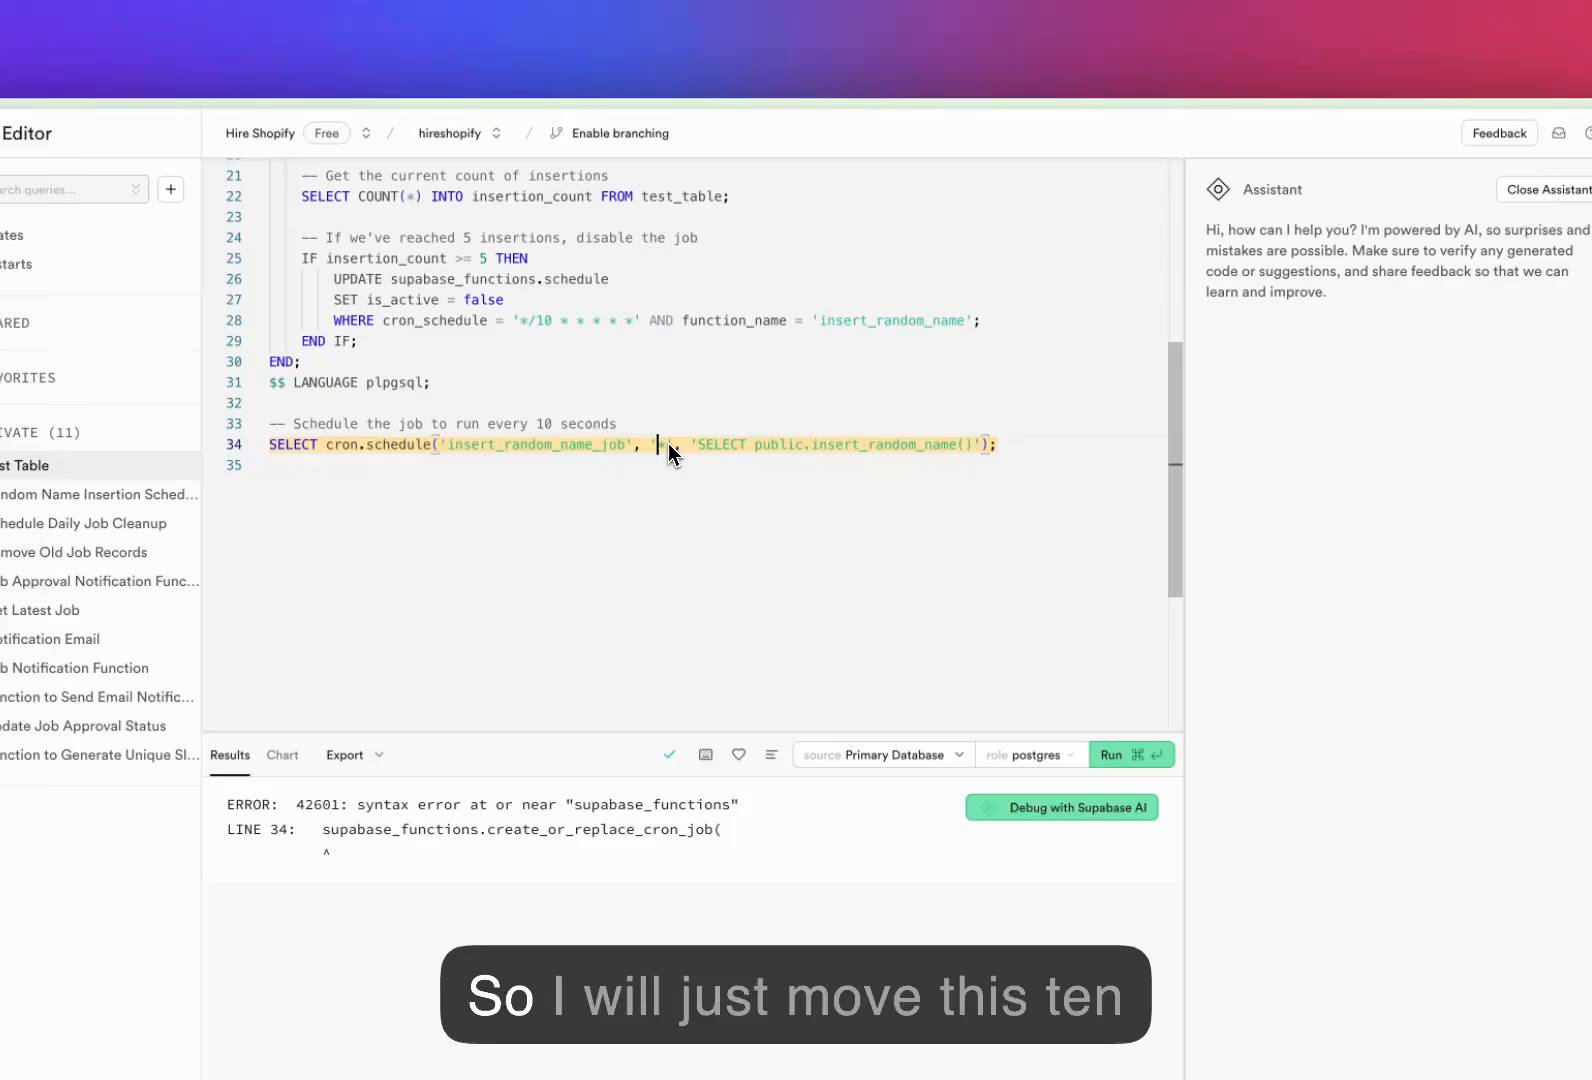
# - Set the cron.schedule interval to '10 seconds' and delete the insertion-count lines
pyautogui.write('10 3')
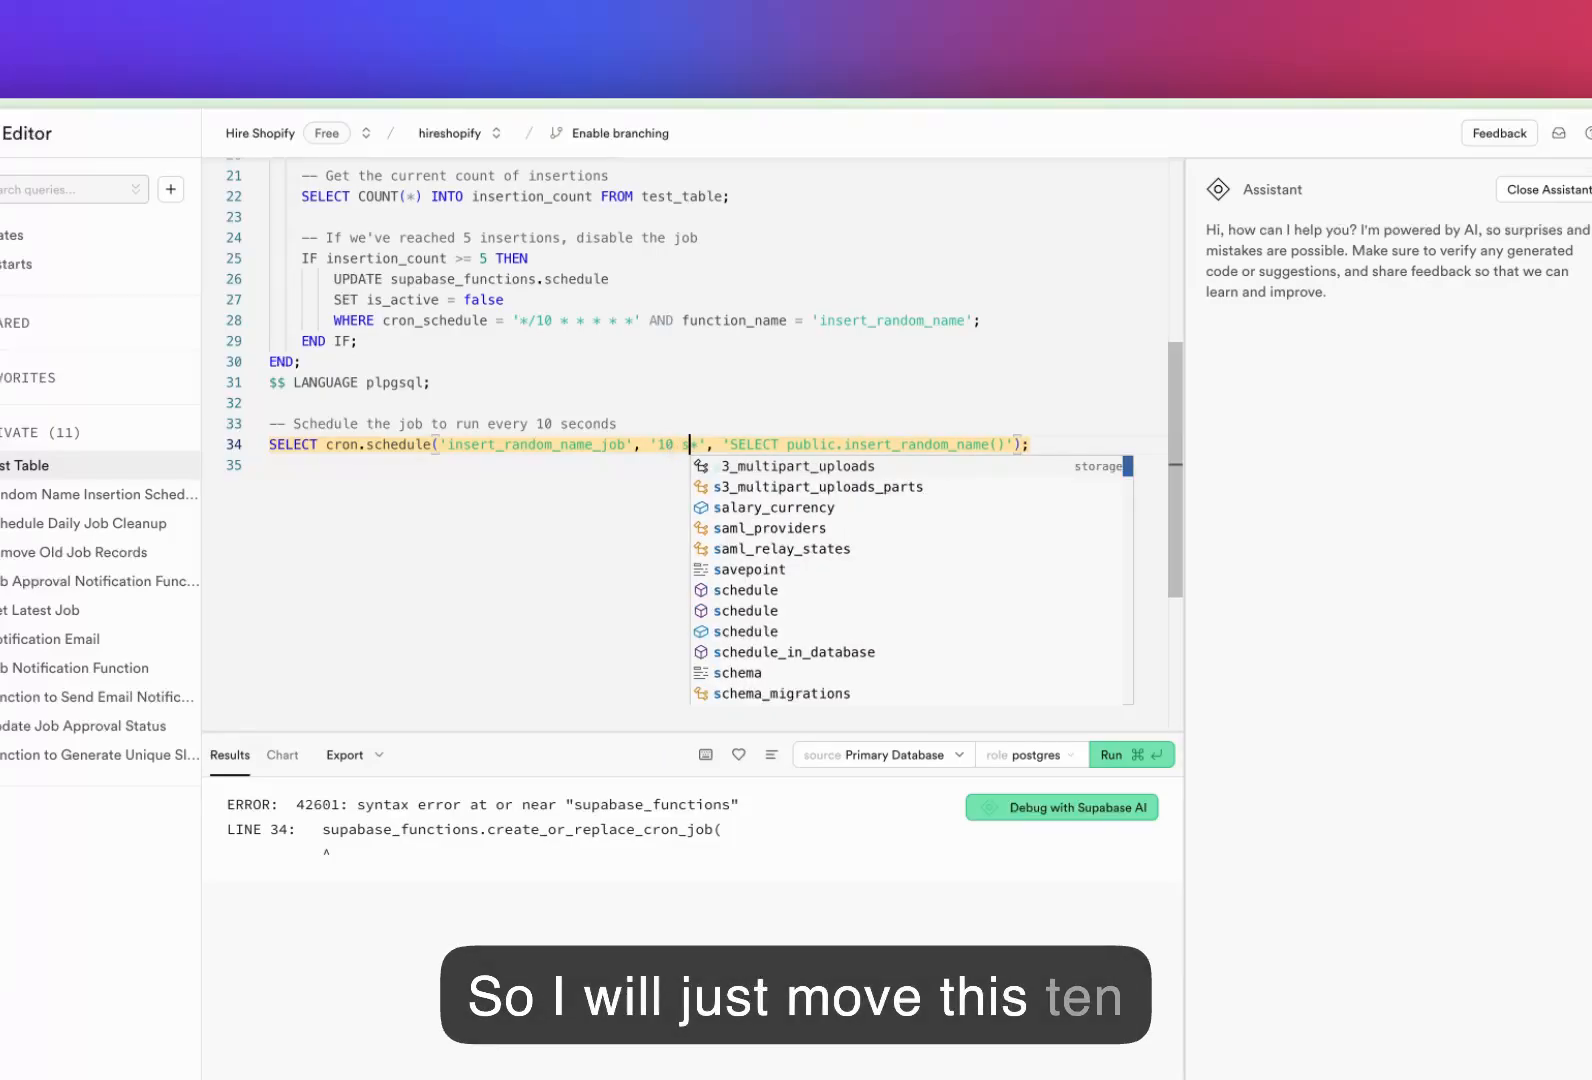
pyautogui.write('seconds')
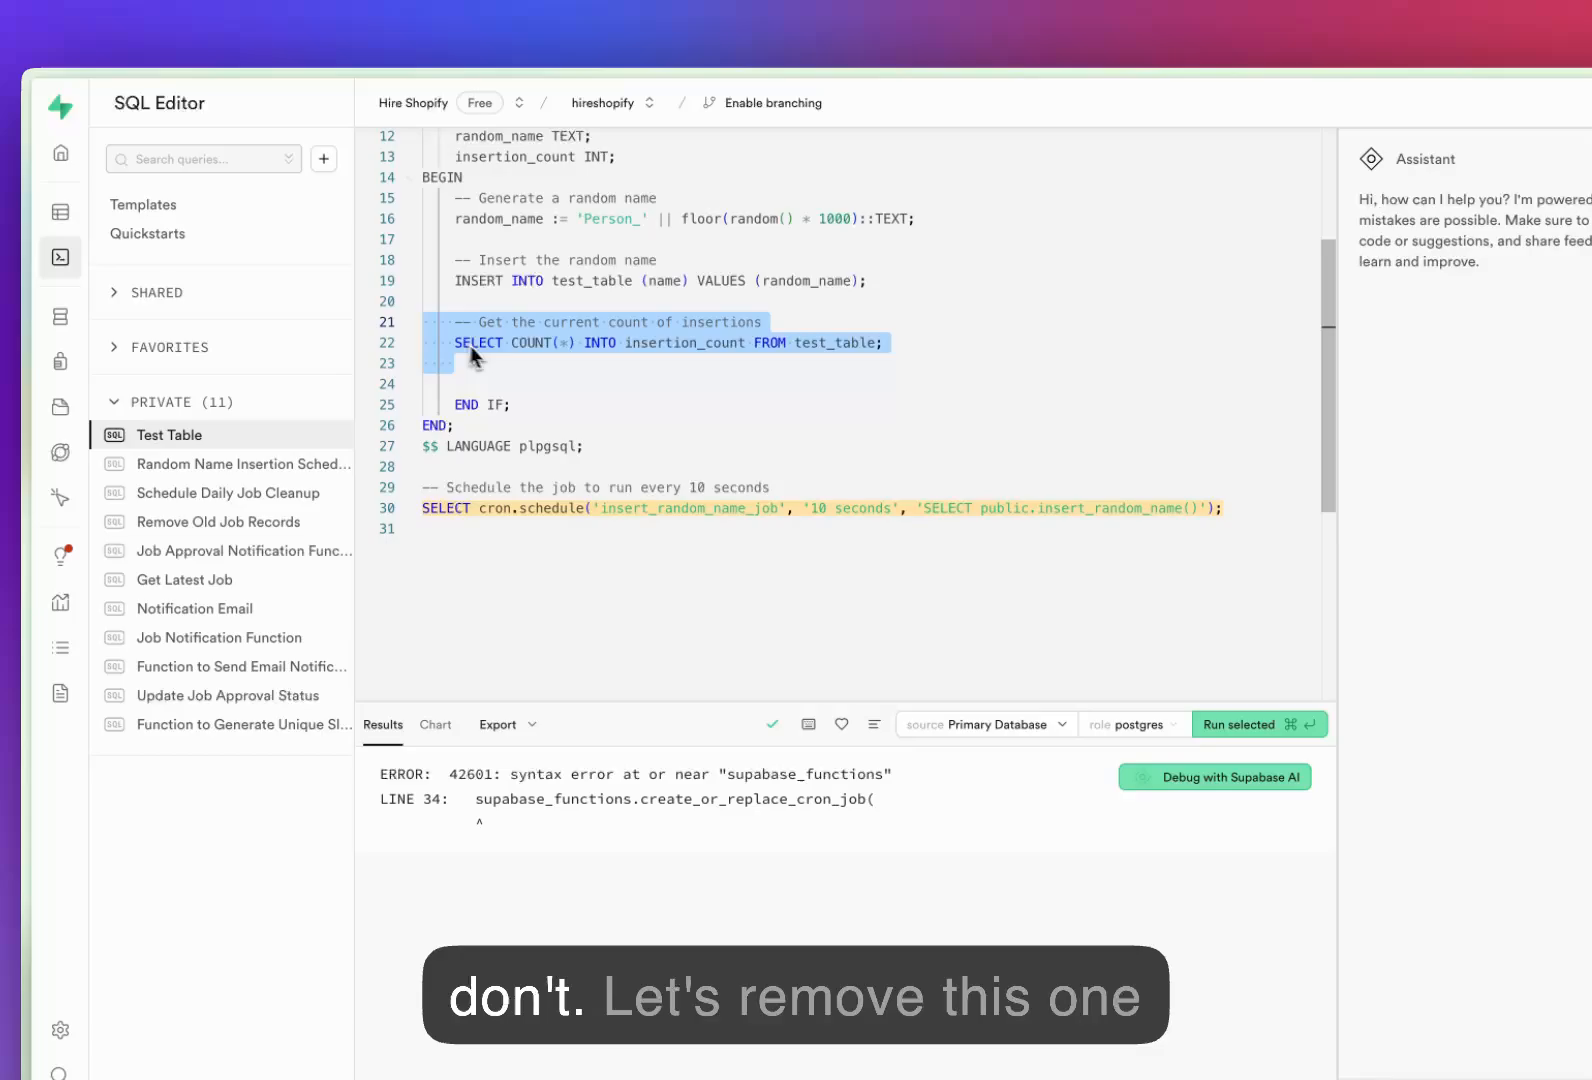
pyautogui.press('Delete')
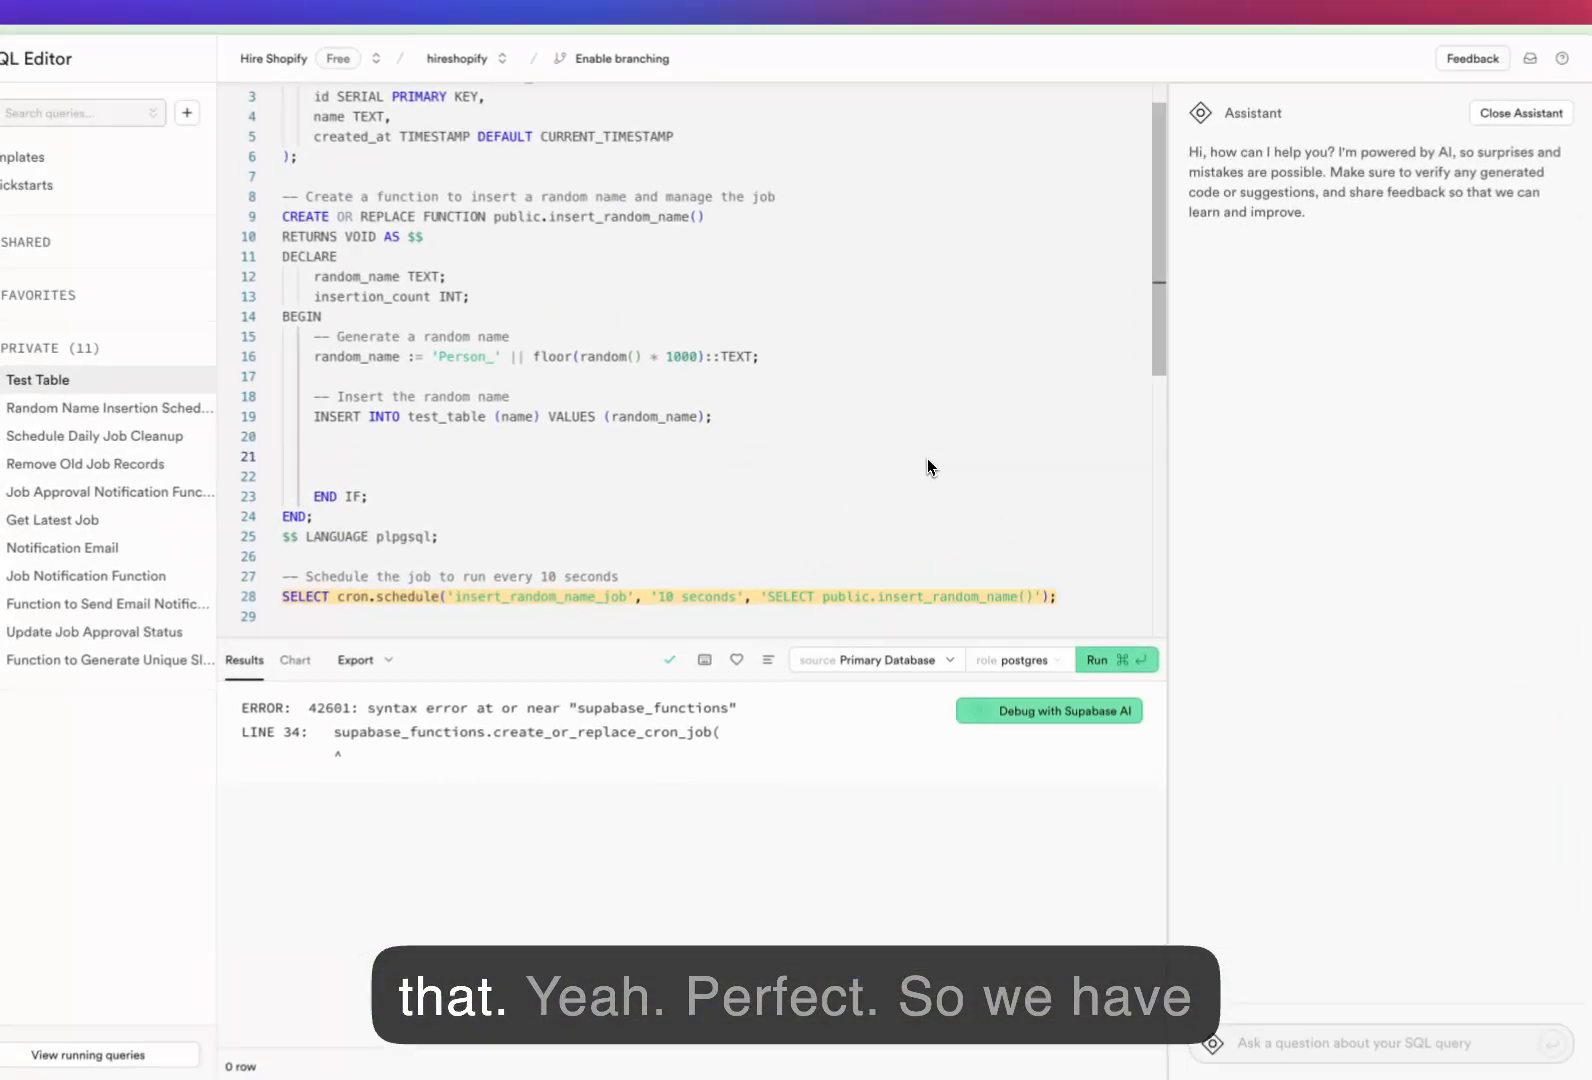
# - Run the corrected cron script in the SQL Editor
pyautogui.click(1116, 660)
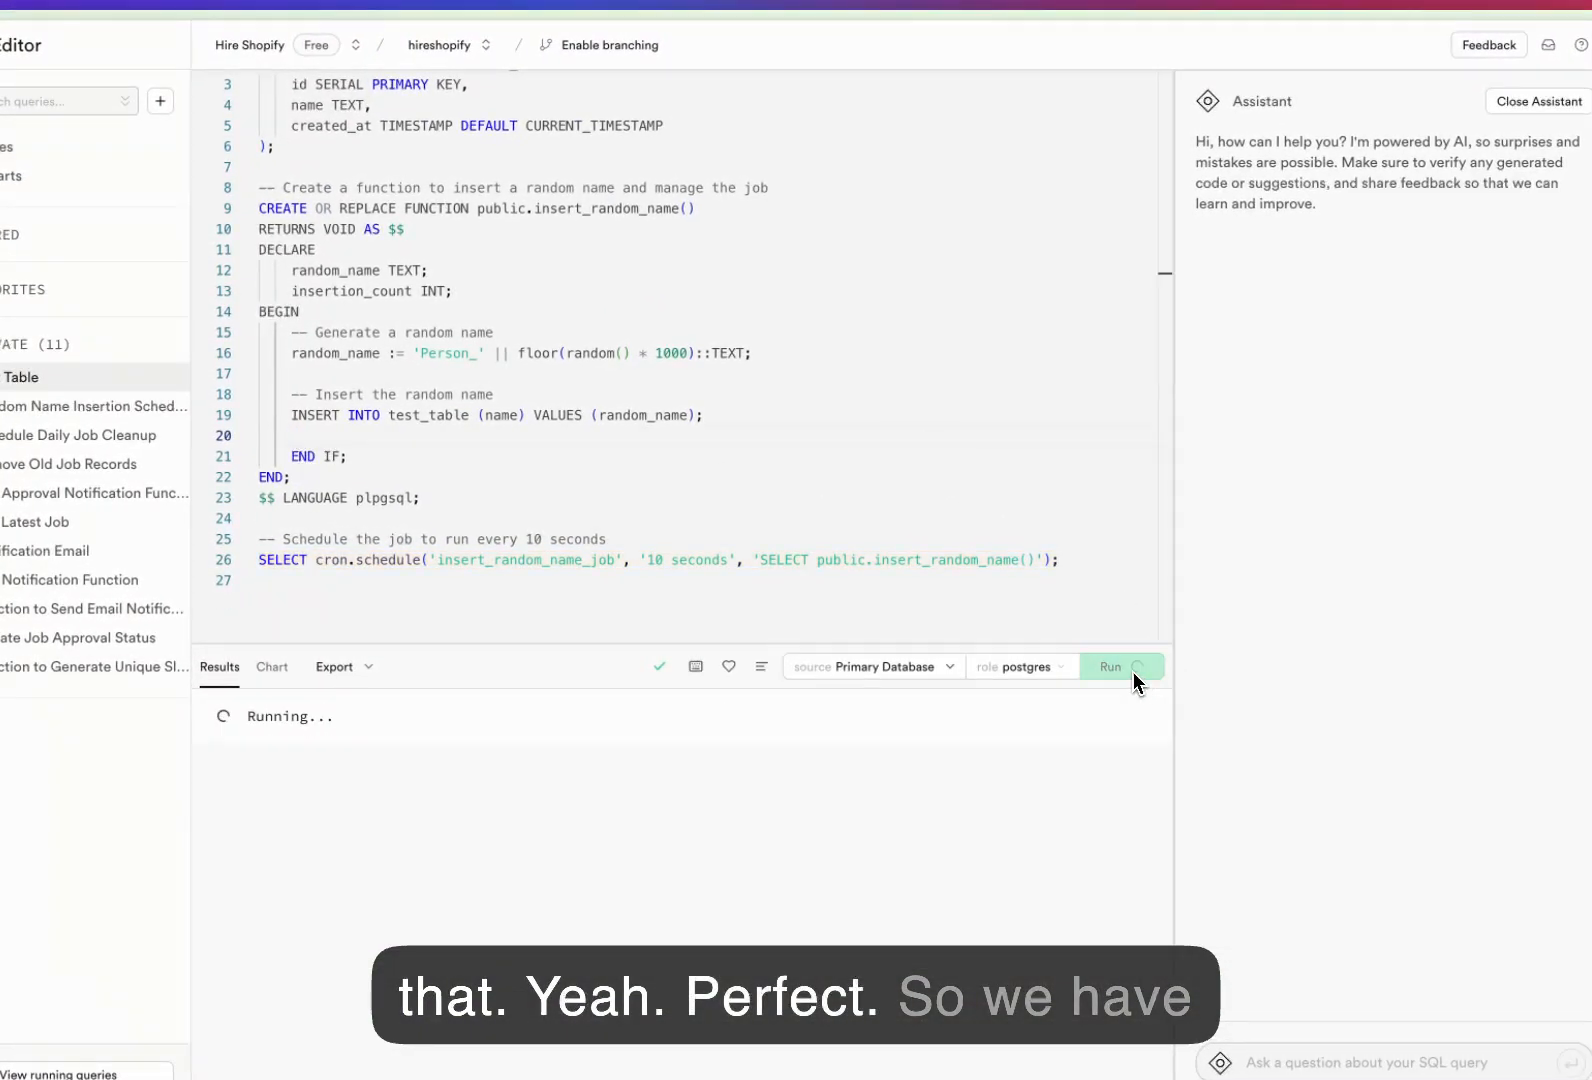
pyautogui.click(1110, 667)
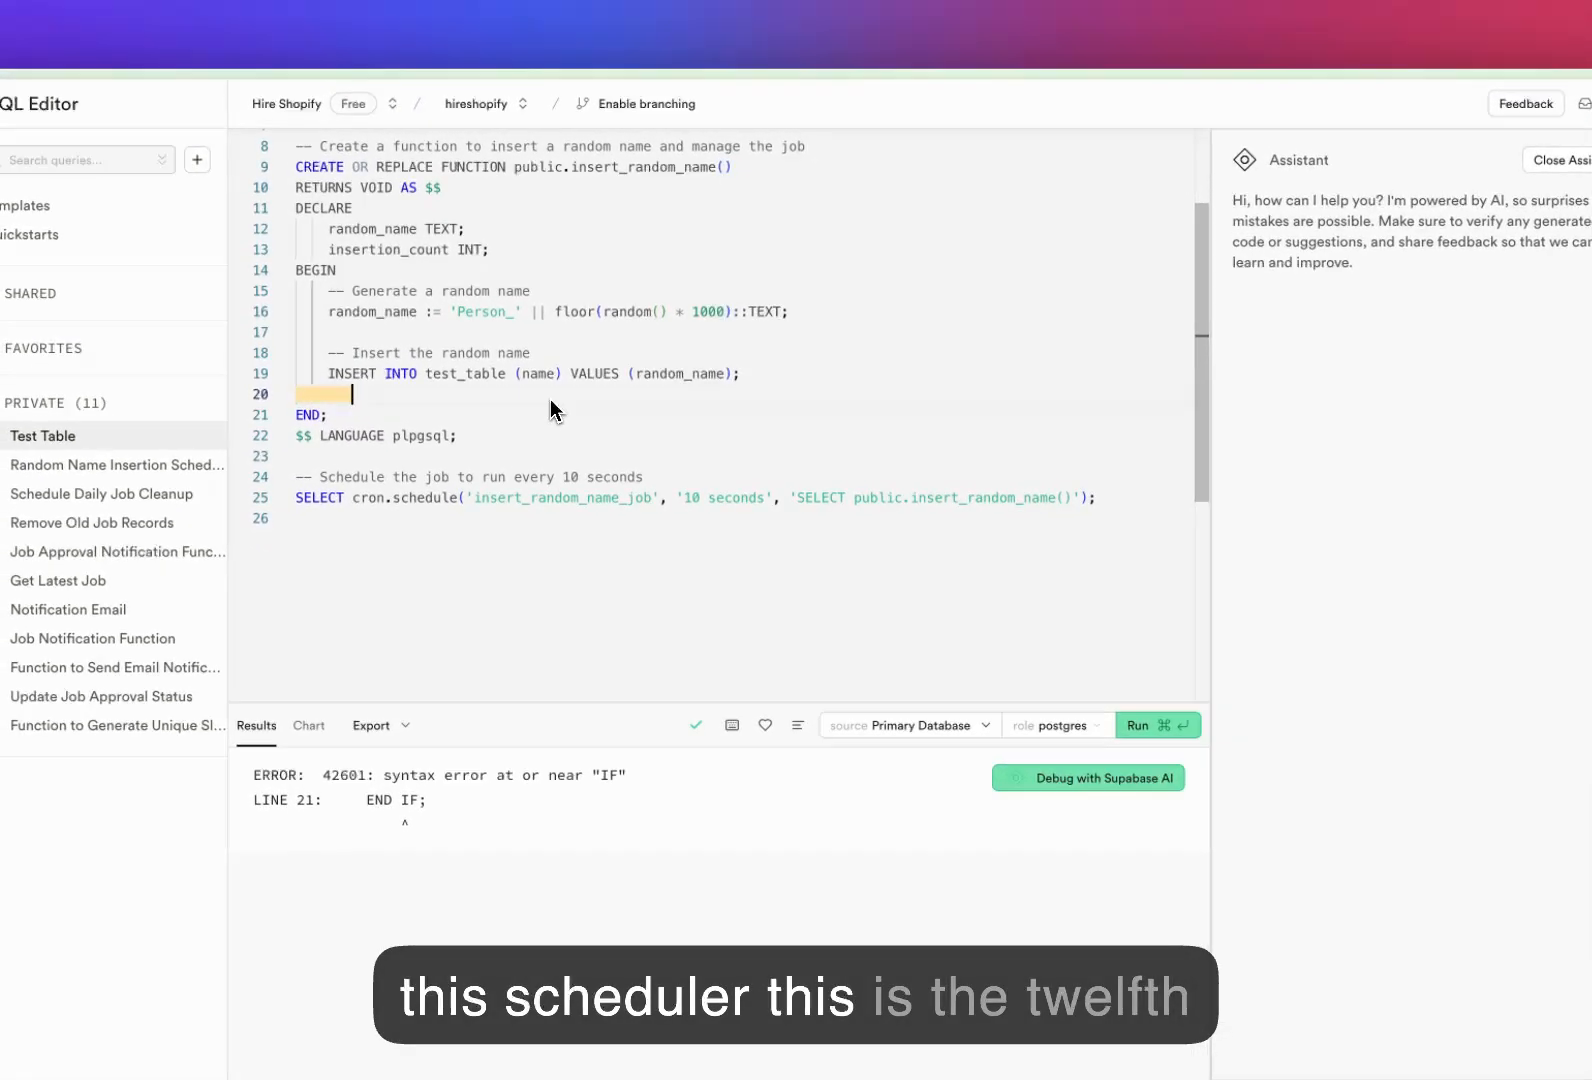
pyautogui.click(1156, 725)
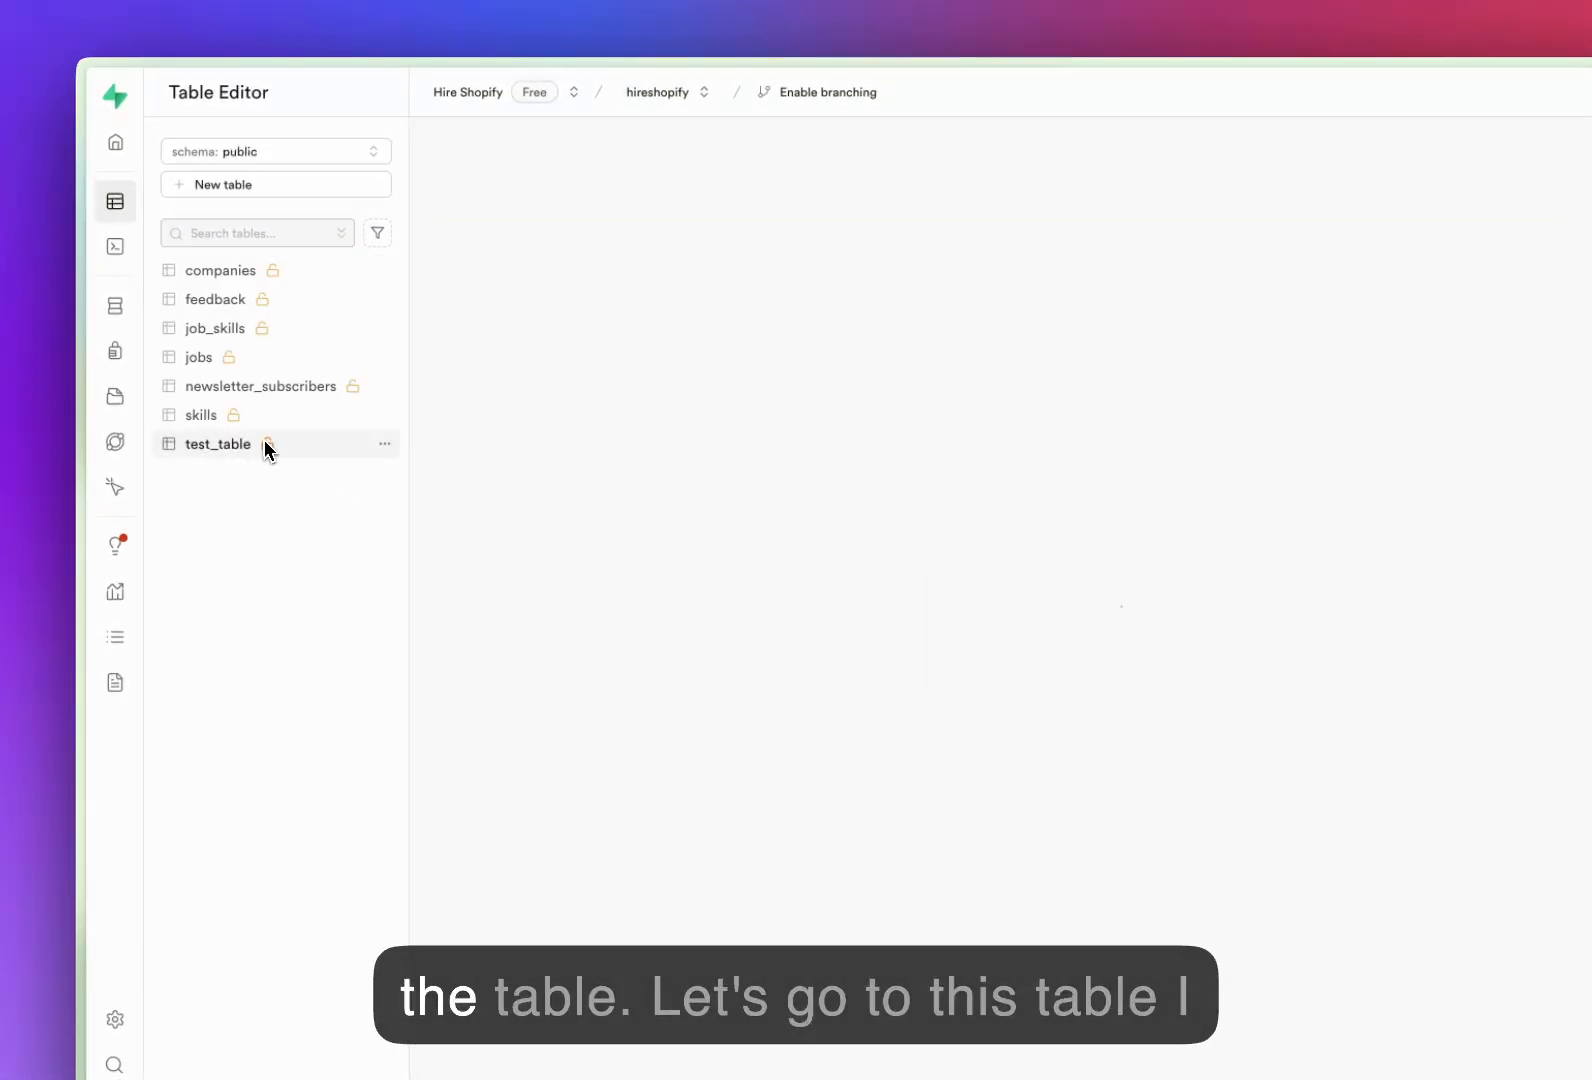
# - Refresh test_table twice to see Person_301 and Person_751, then scroll the docs to unscheduling
pyautogui.click(217, 444)
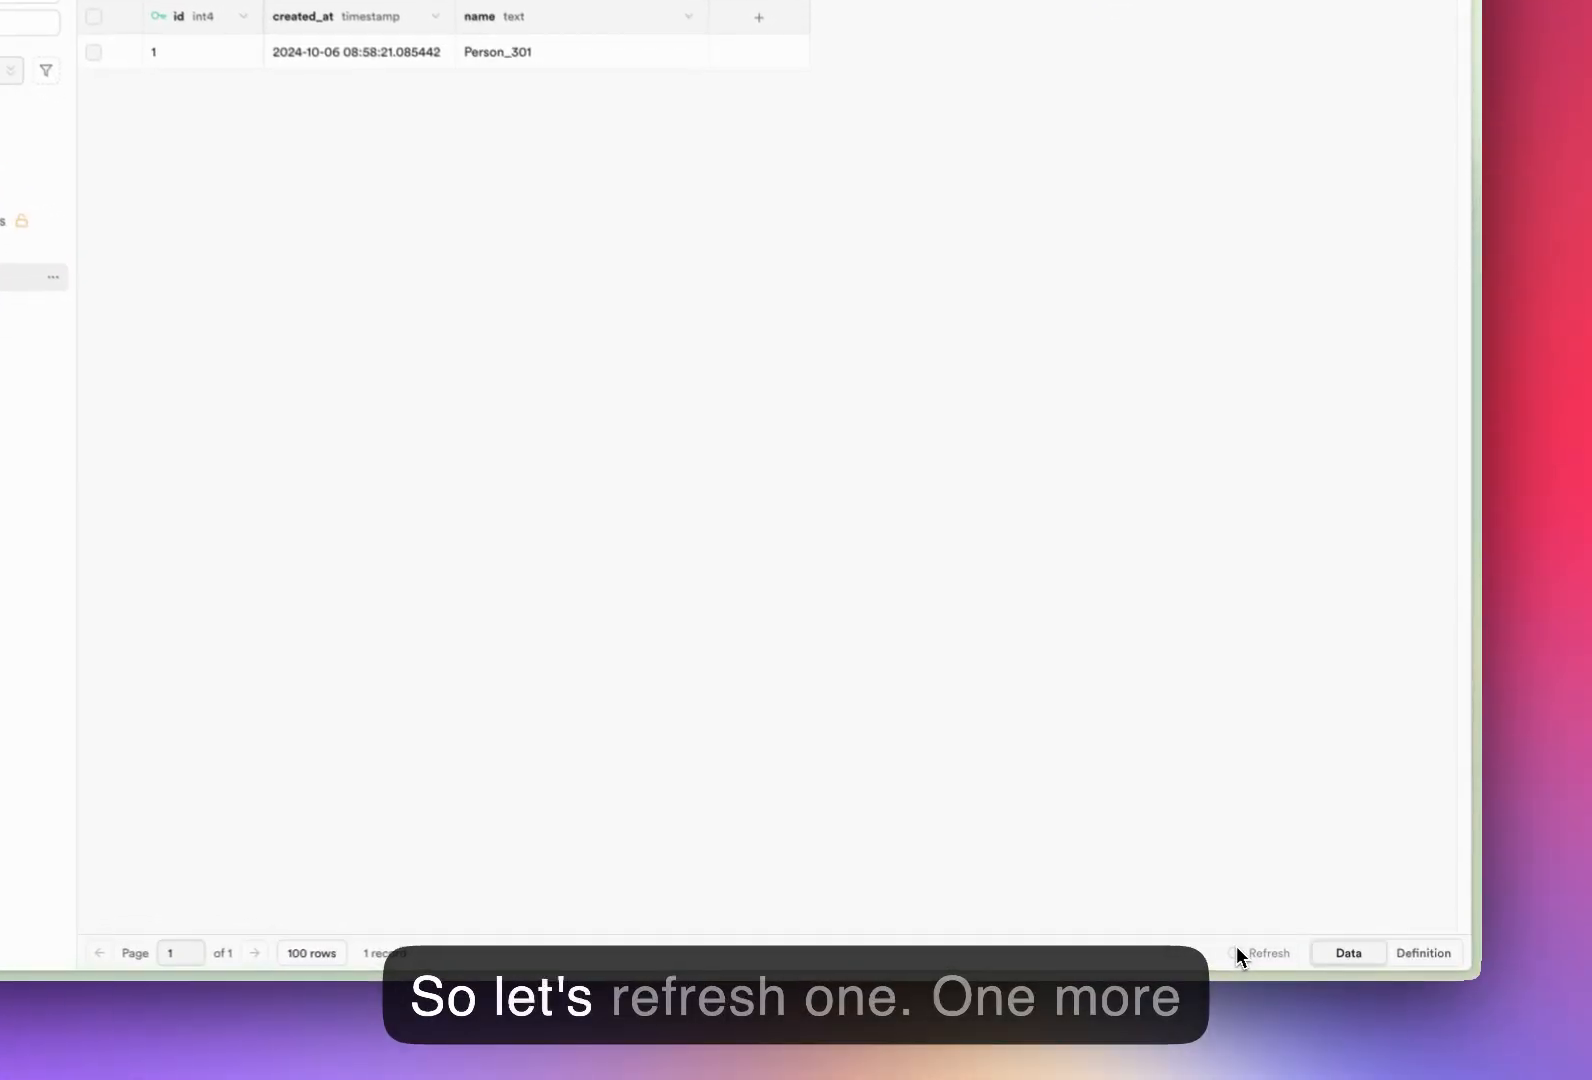
pyautogui.click(1266, 952)
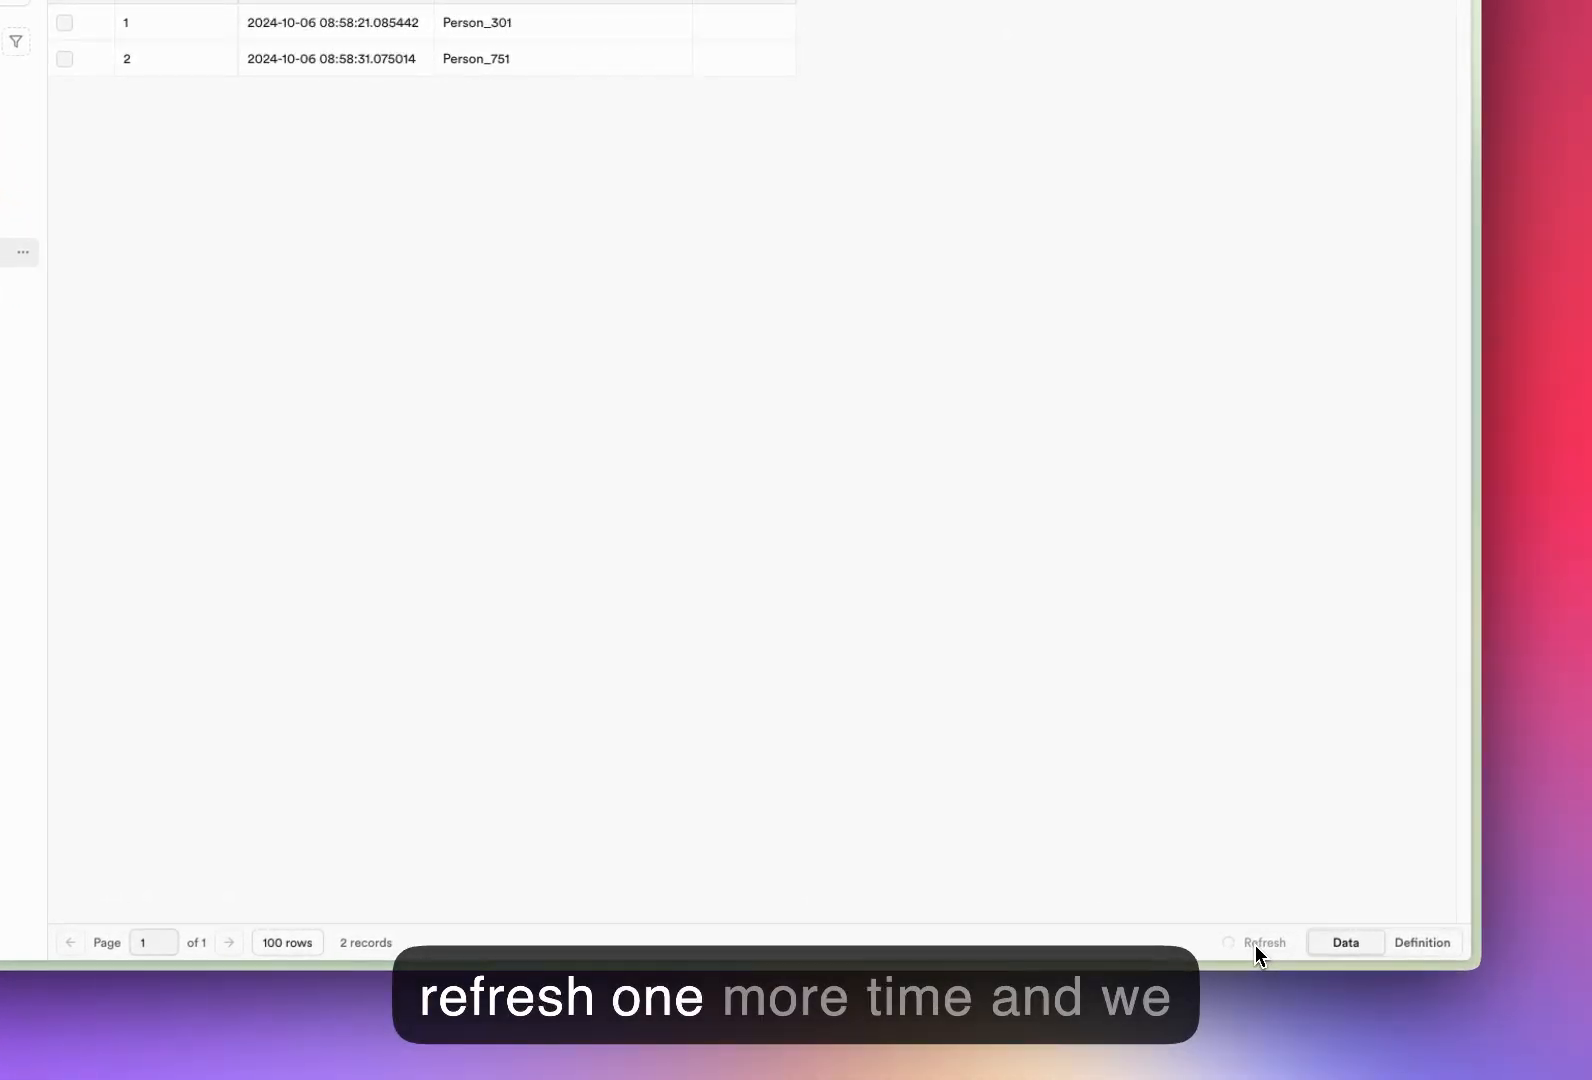
pyautogui.click(1264, 942)
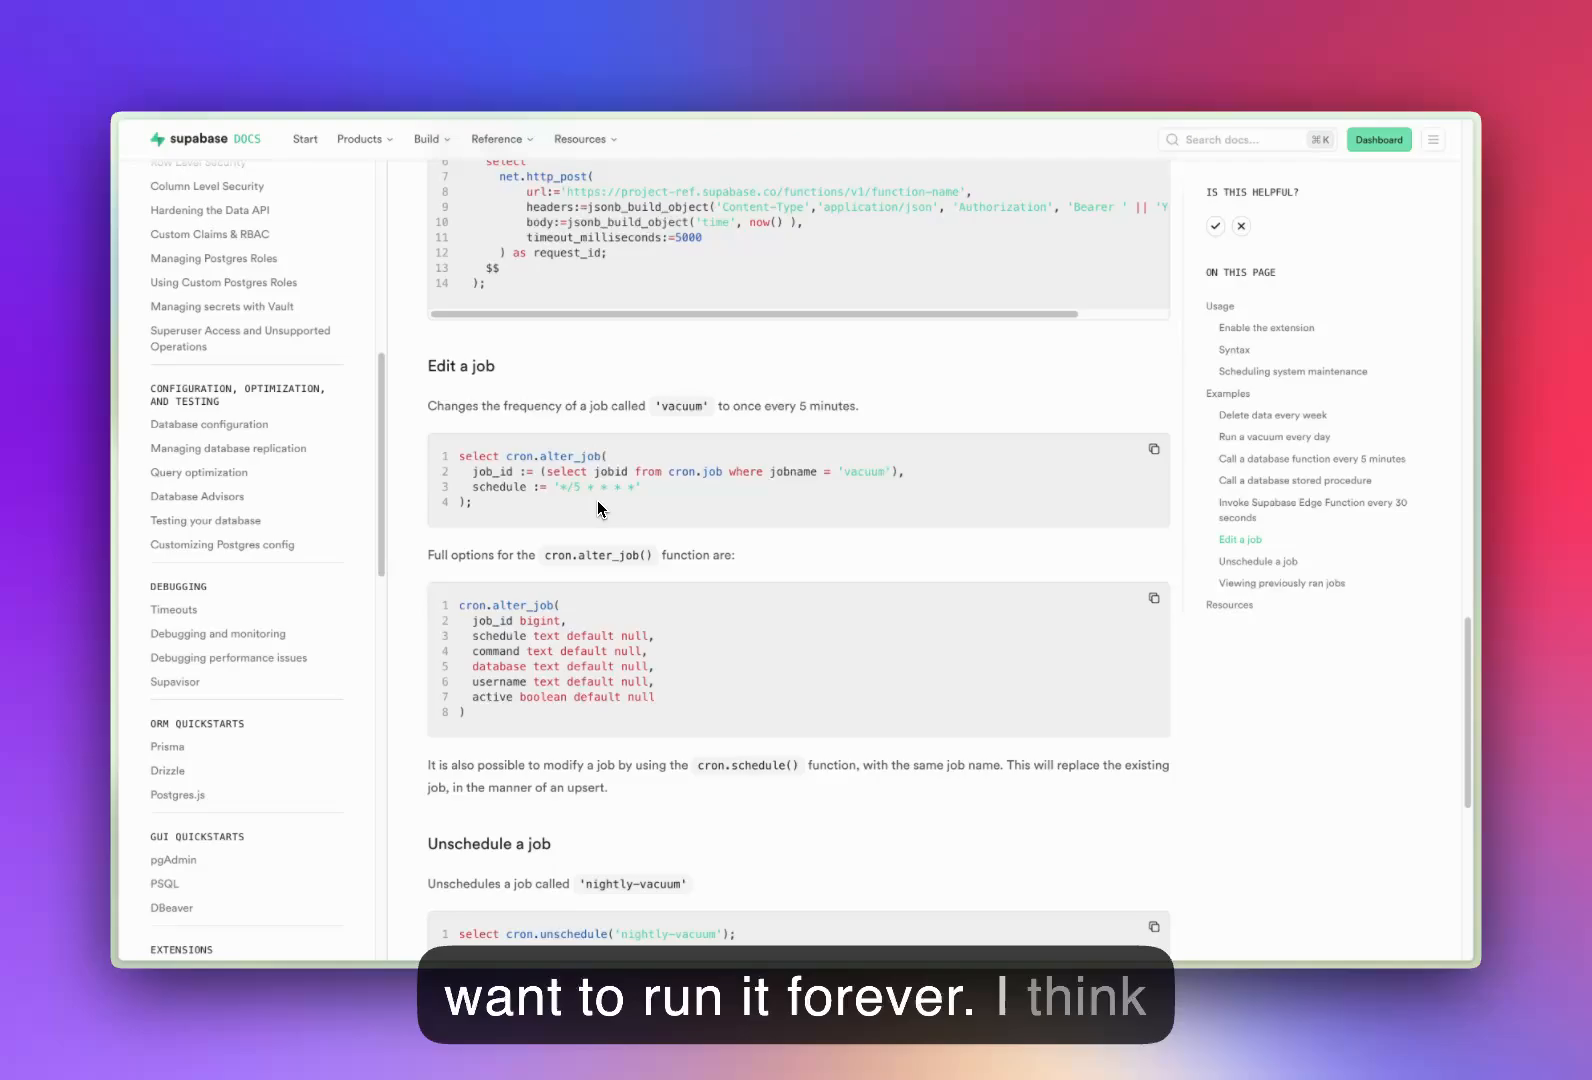
pyautogui.scroll(-3)
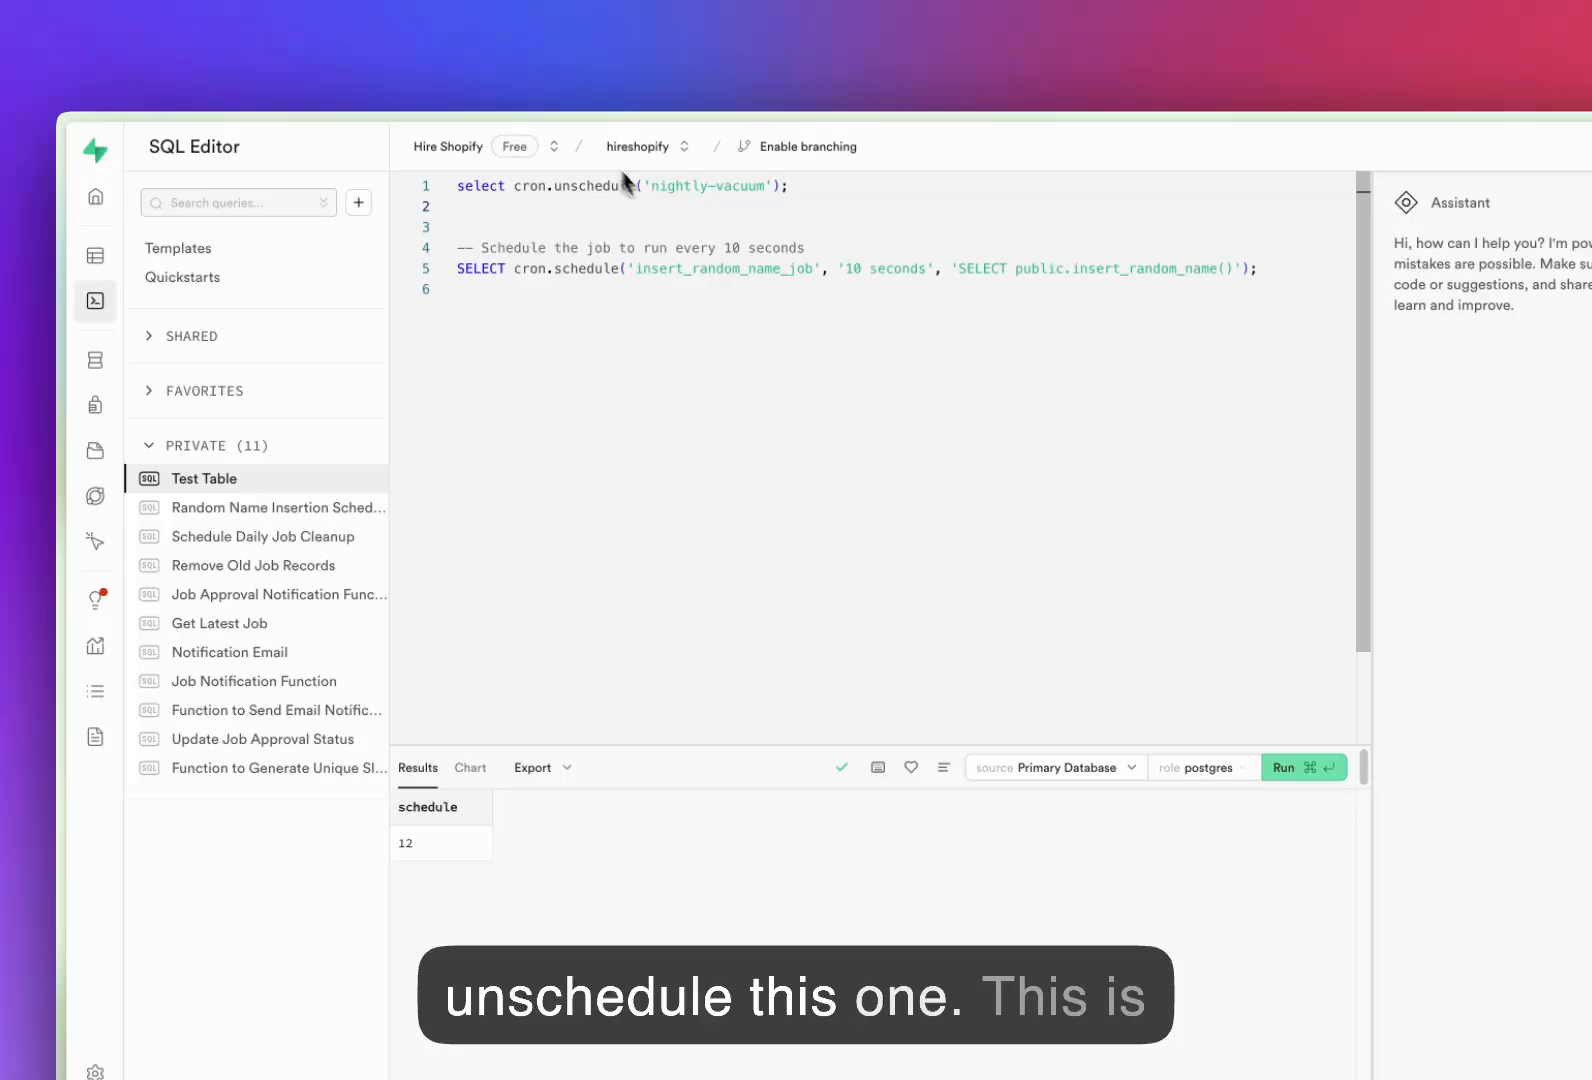
# - Run cron.unschedule('insert_random_name_job') and open the Database tables list
pyautogui.write('insert_random_name_job')
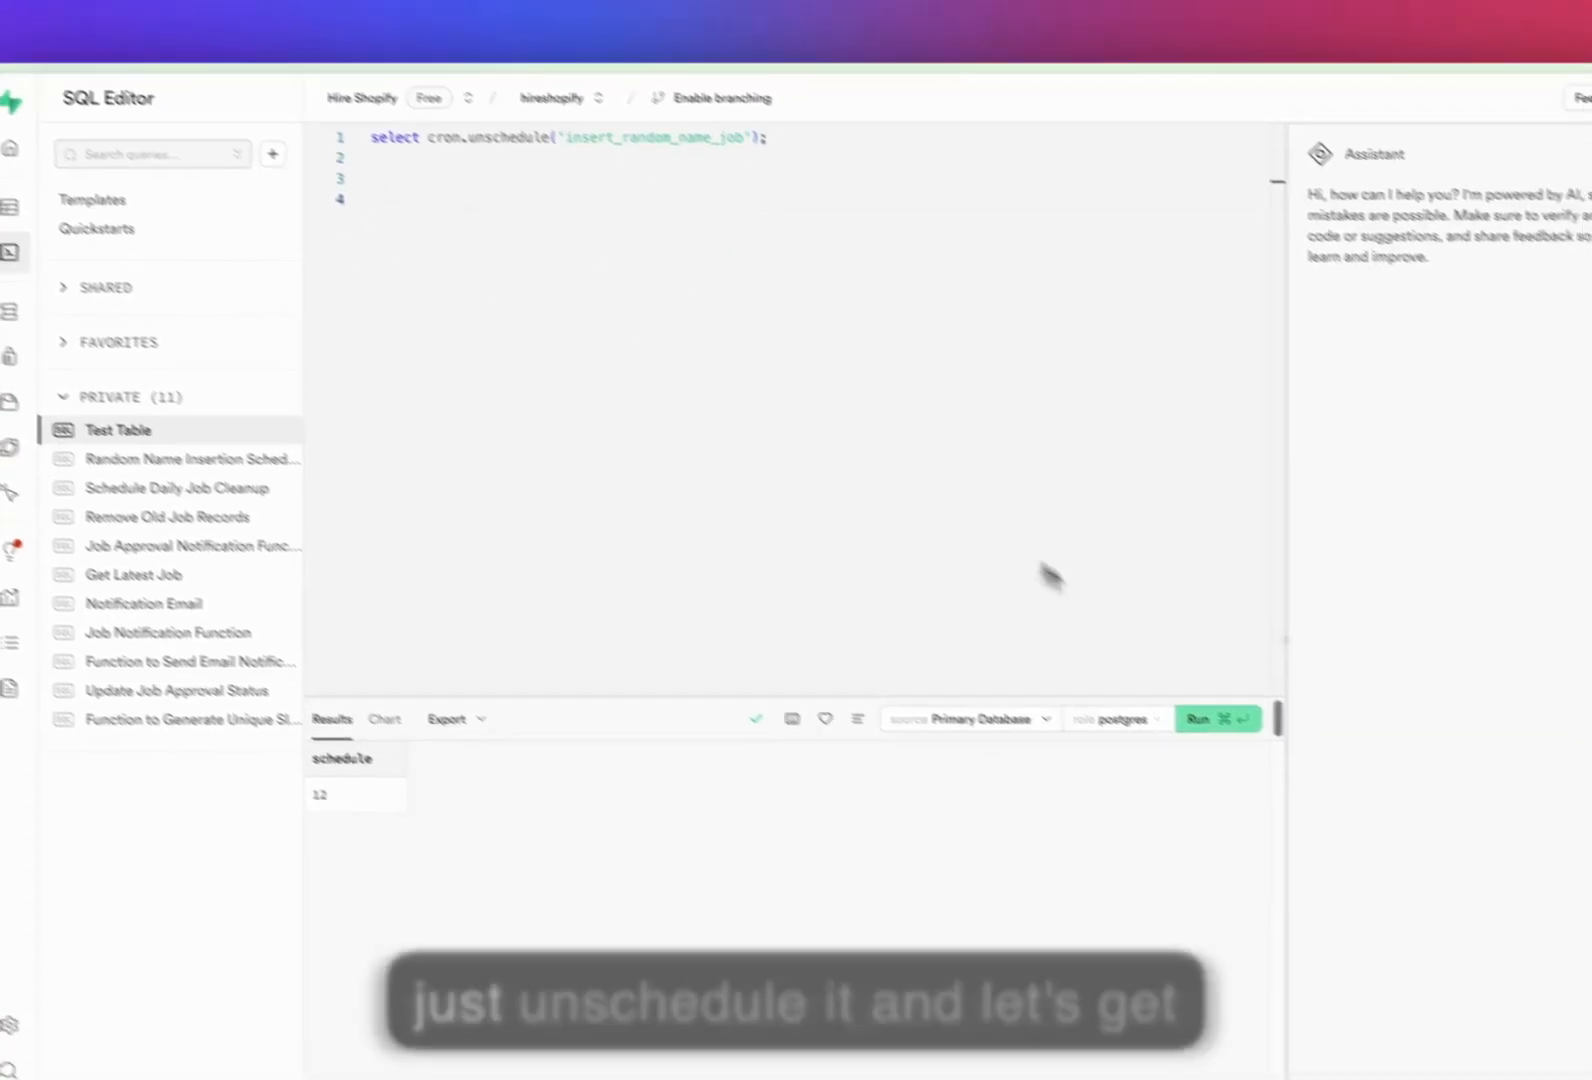
pyautogui.click(1217, 719)
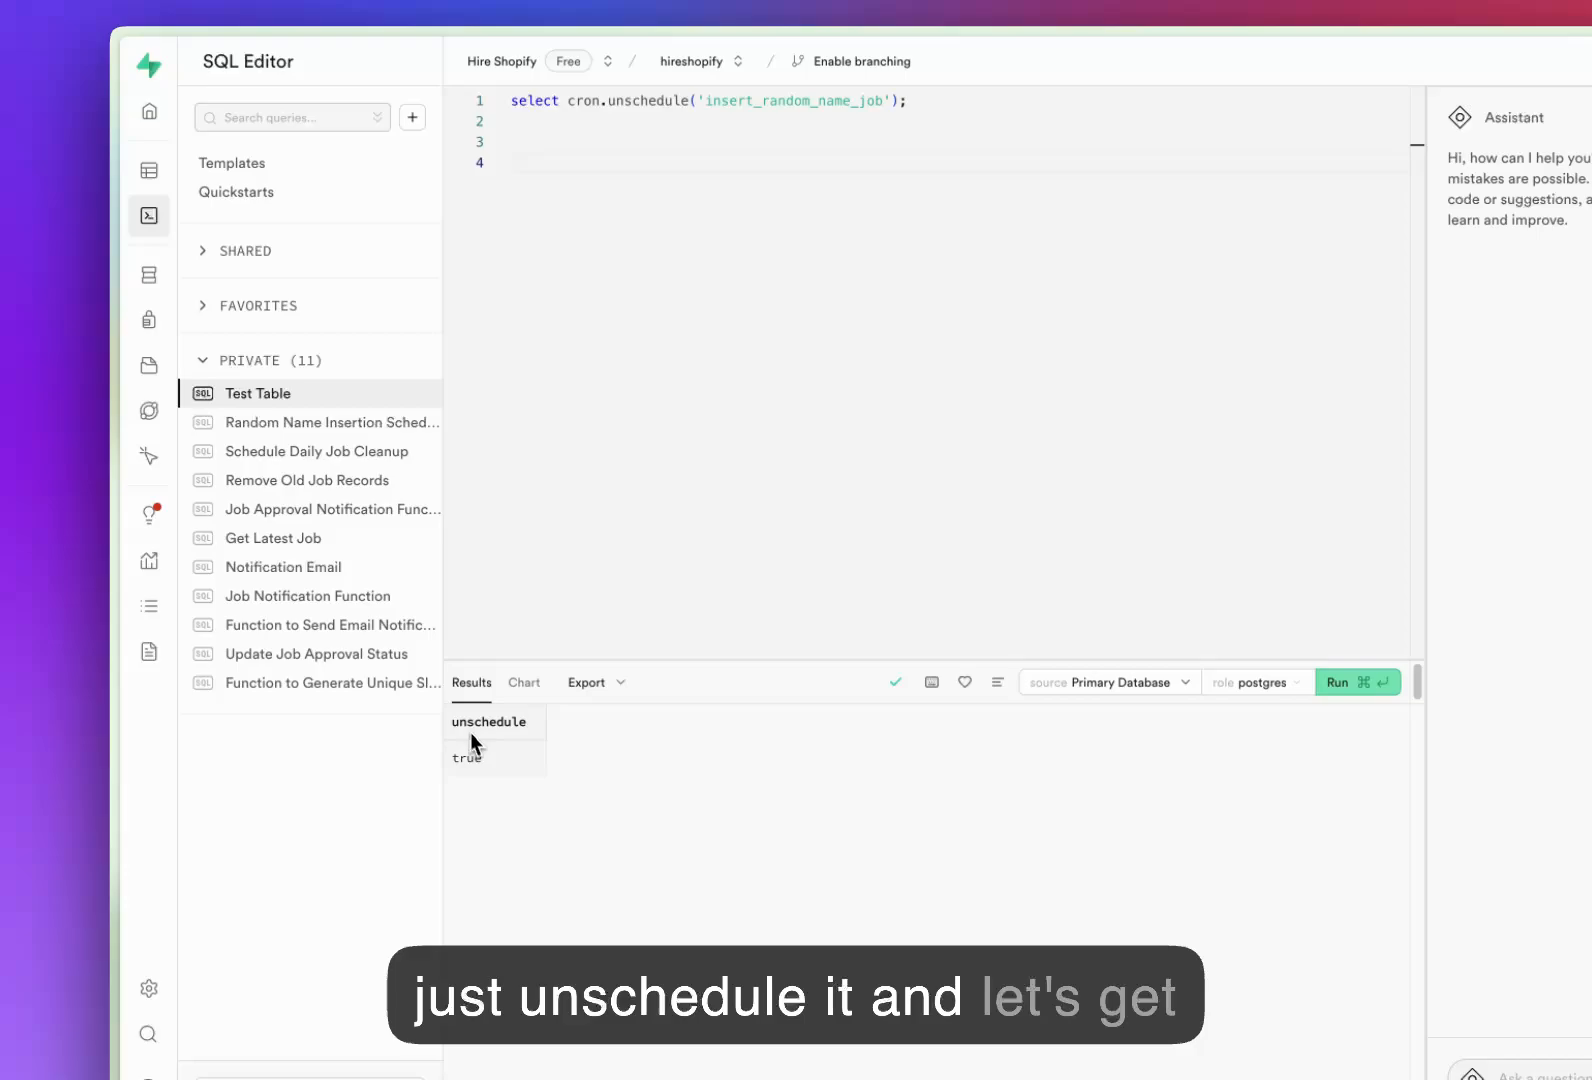
pyautogui.click(199, 274)
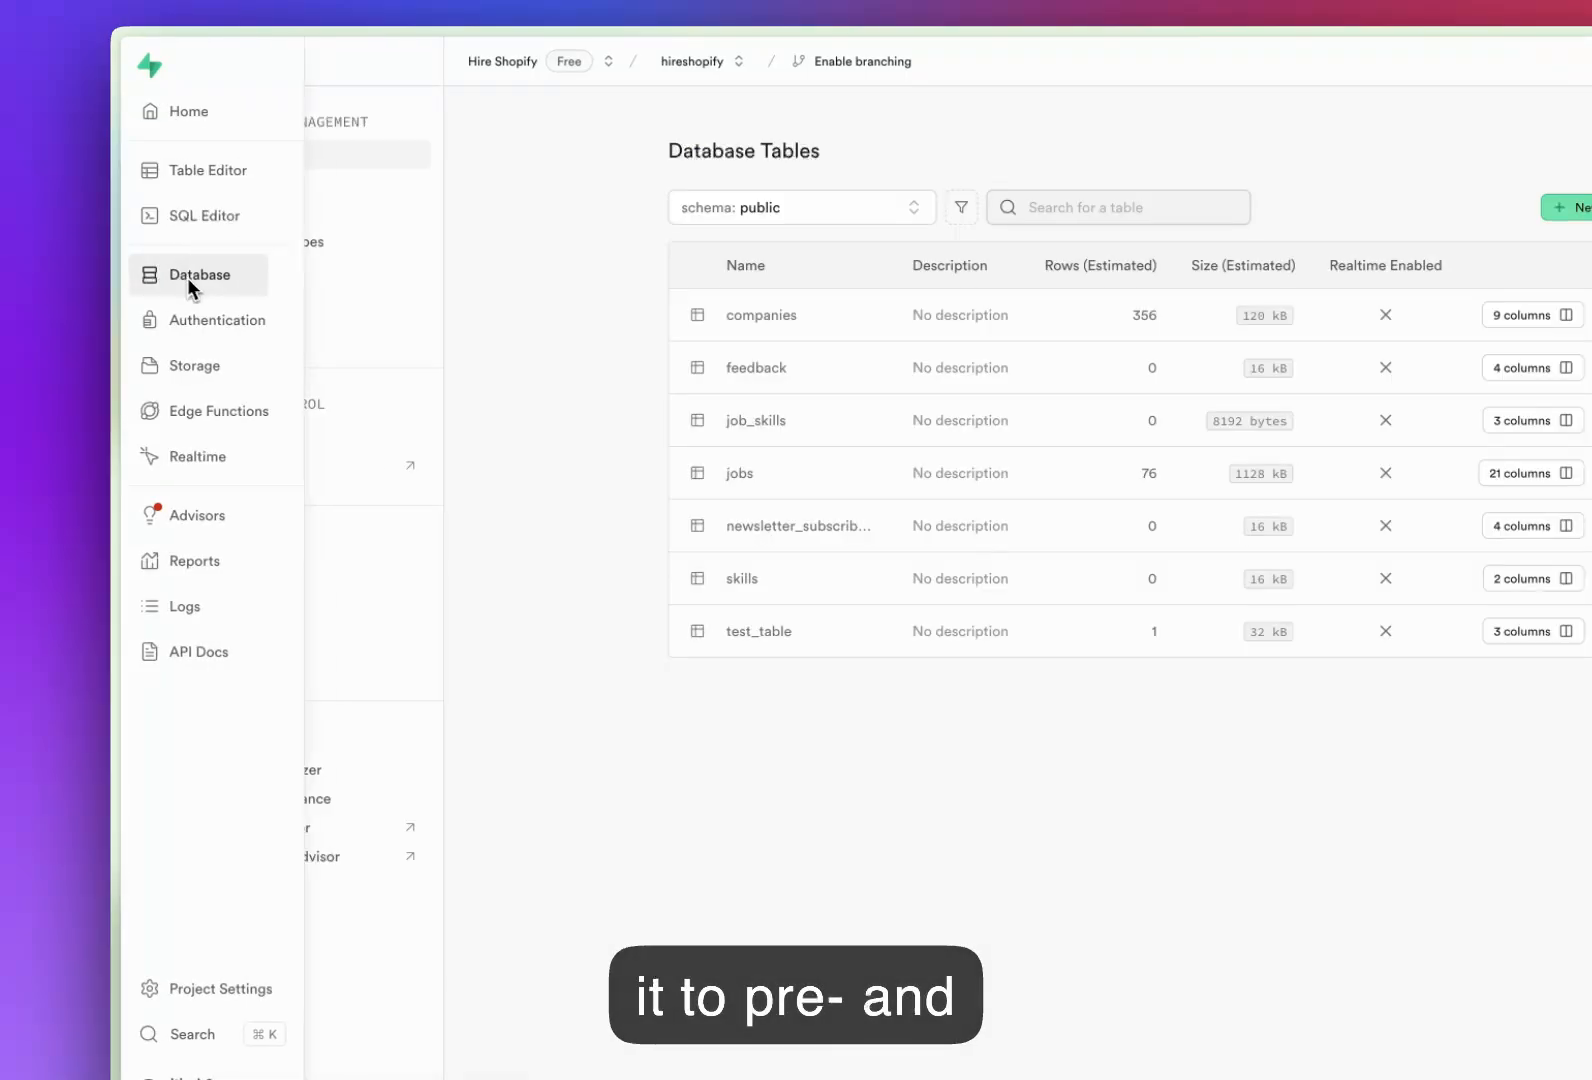
# - Check the row count, then view test_table's five rows, Person_301 through Person_39
pyautogui.click(198, 274)
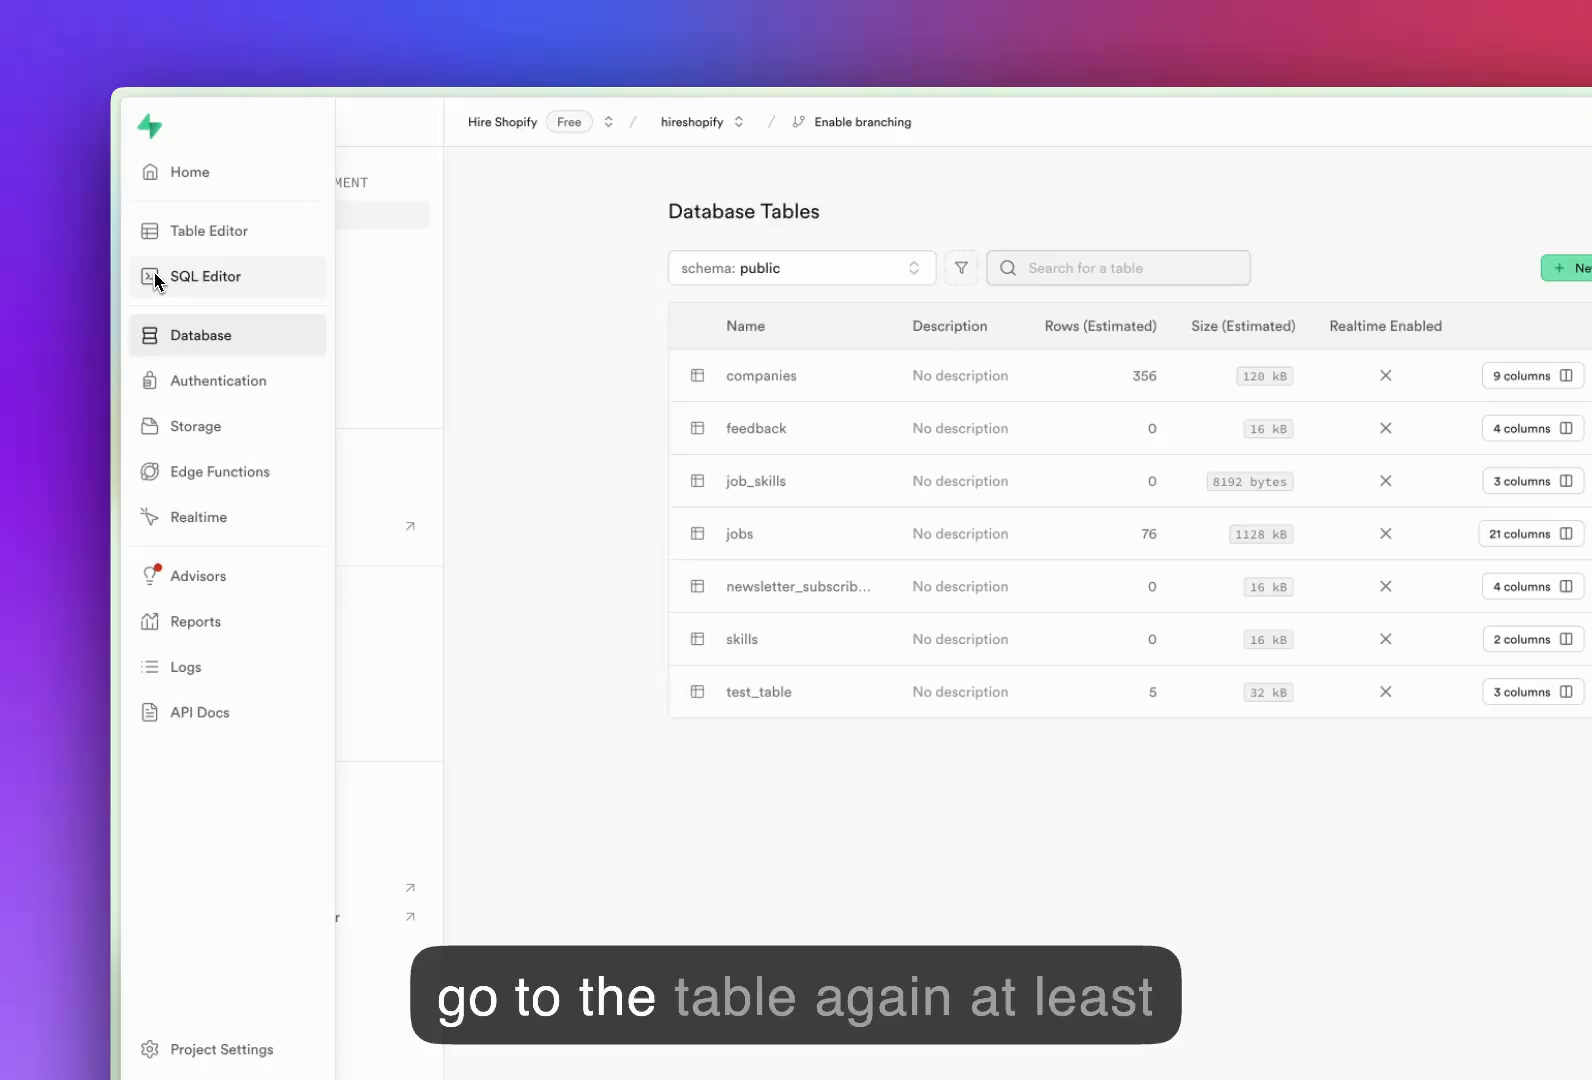
pyautogui.click(208, 230)
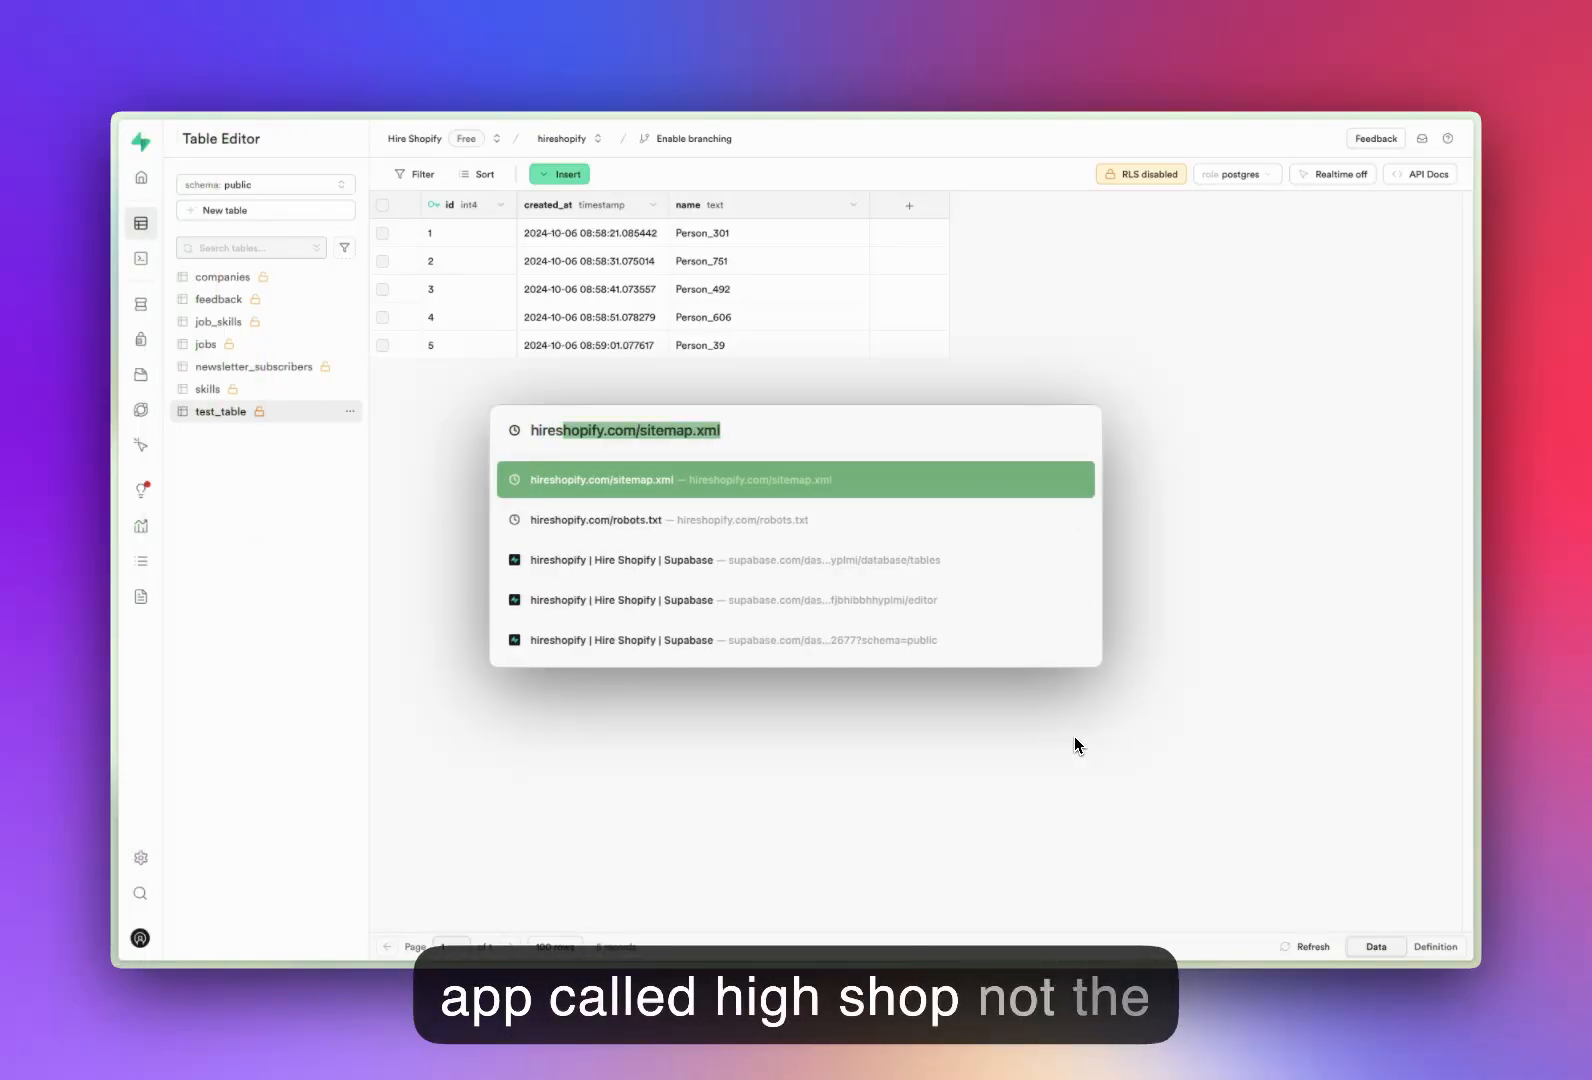
# - Open hireshopify.com from the address bar suggestion and scroll down its Shopify job listings
pyautogui.write('hireshopfy')
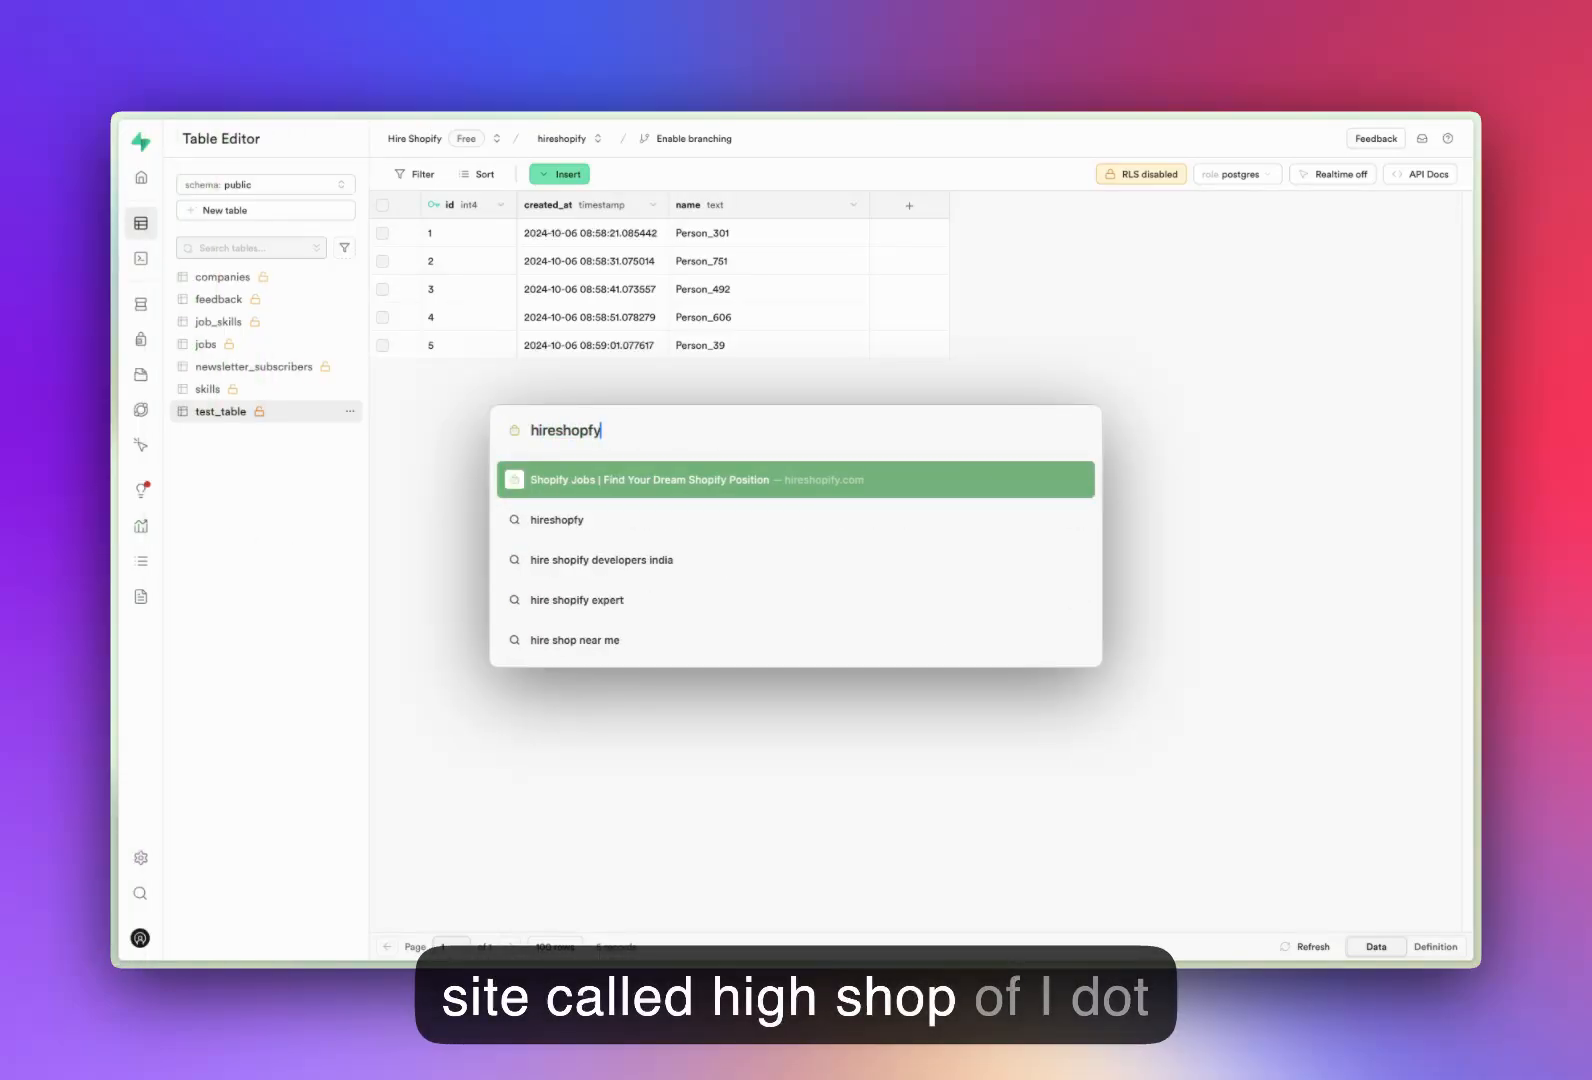
pyautogui.click(655, 479)
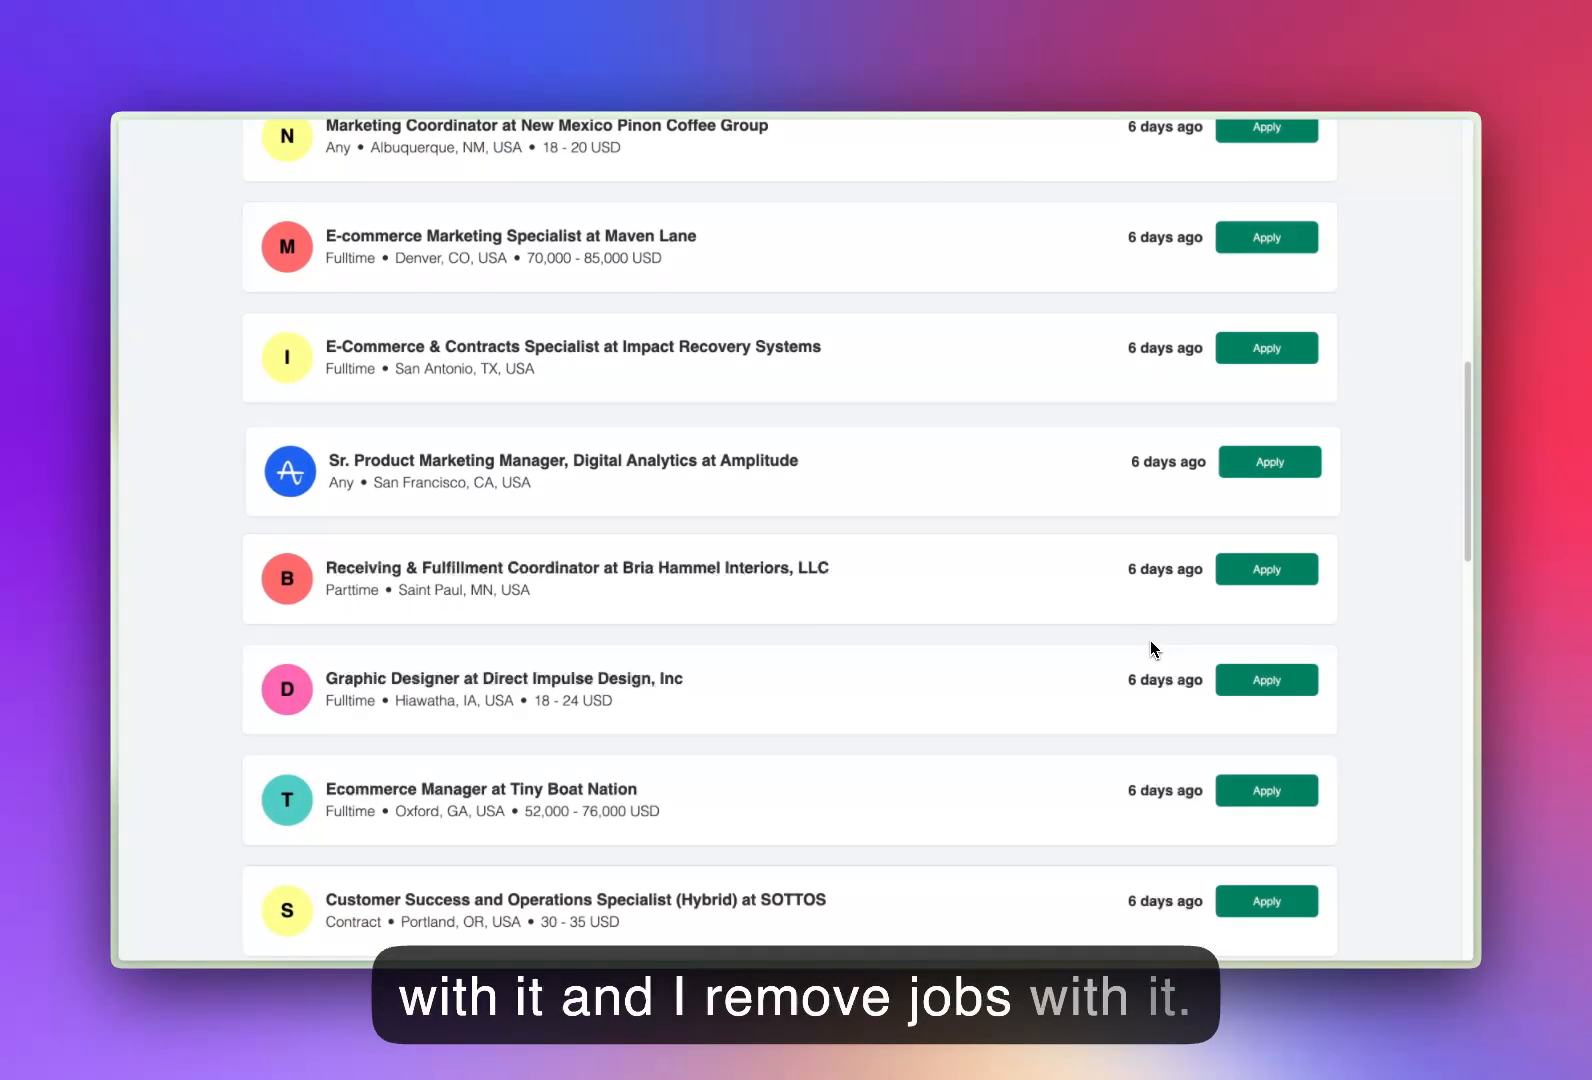
pyautogui.scroll(-3)
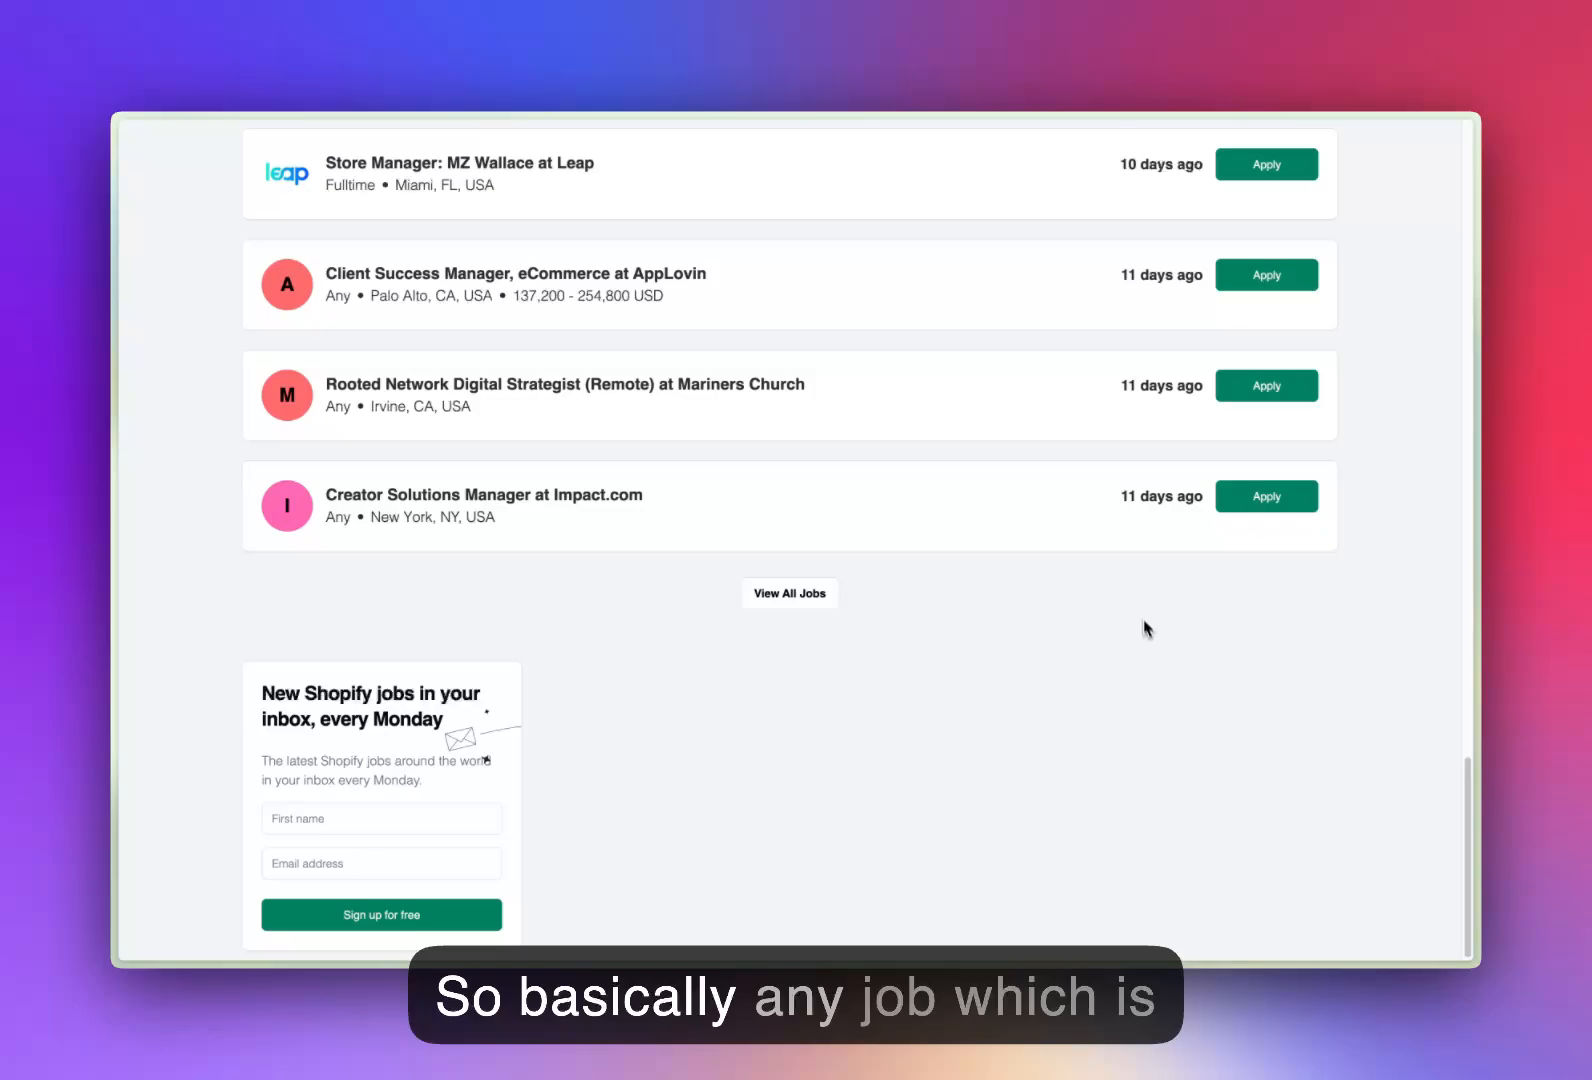